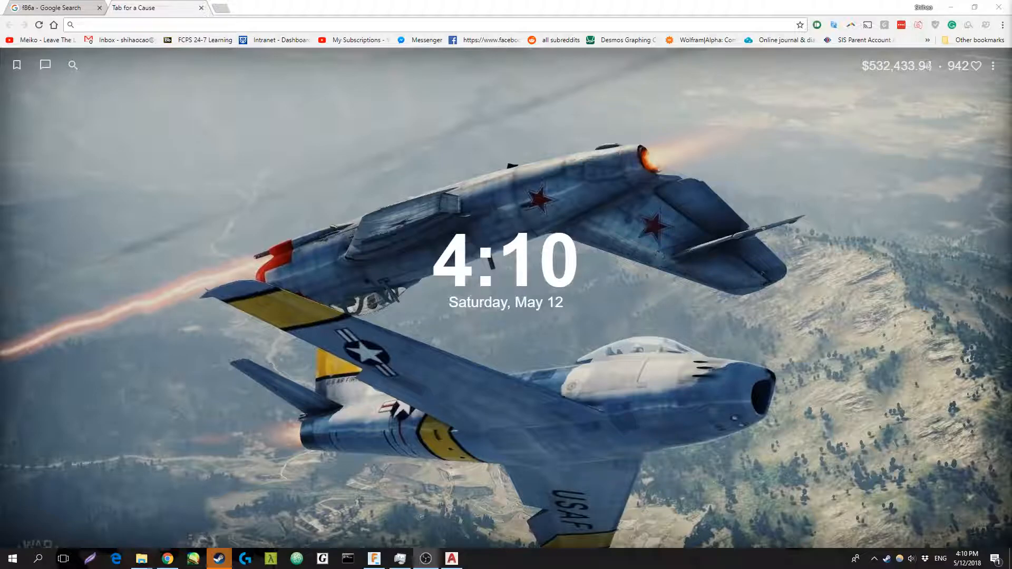
{"action": "mouse_move", "coordinate": [660, 474]}
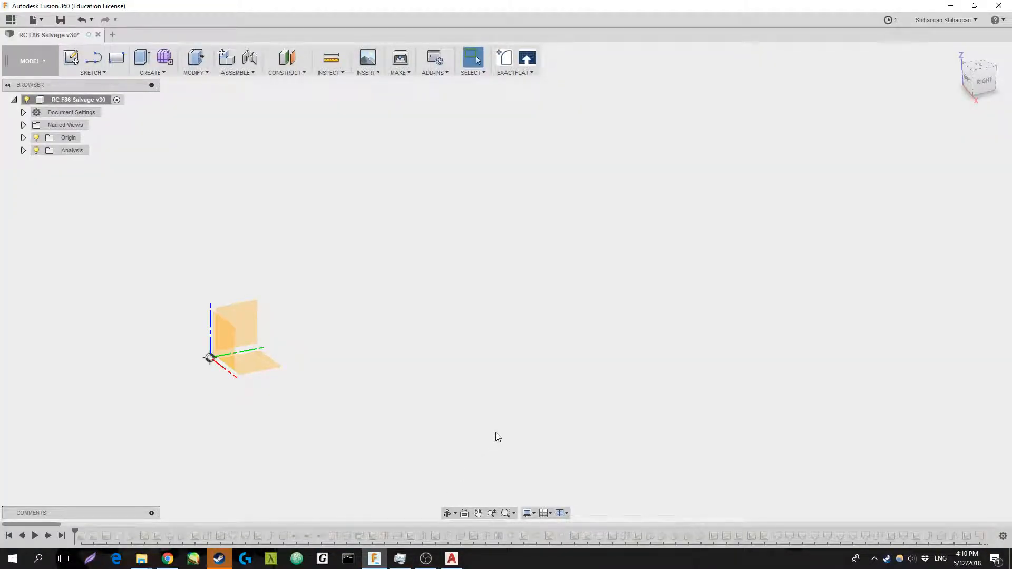
{"action": "mouse_move", "coordinate": [378, 494]}
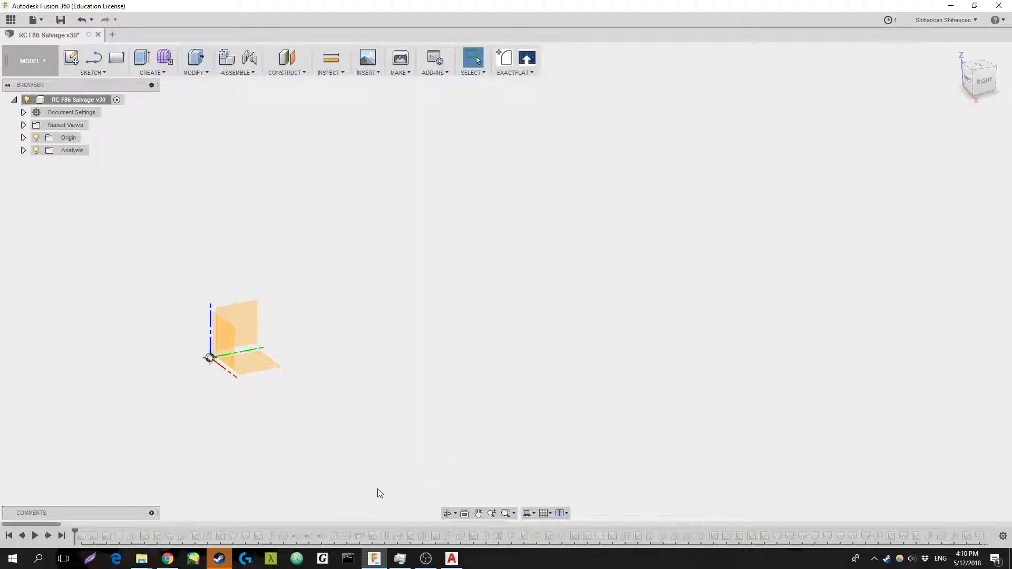
{"action": "mouse_move", "coordinate": [349, 522]}
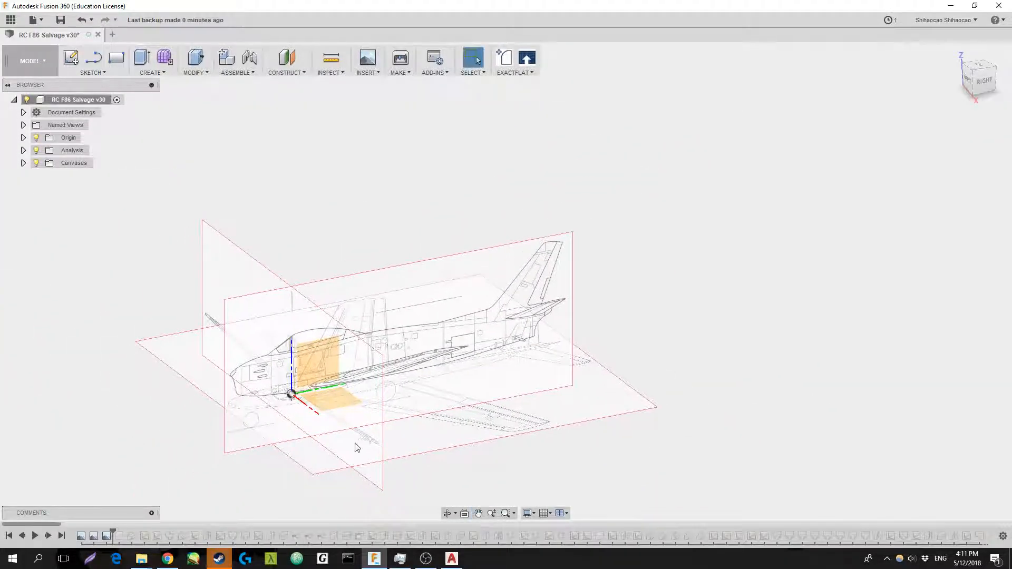
{"action": "left_click_drag", "start_coordinate": [359, 448], "coordinate": [470, 403]}
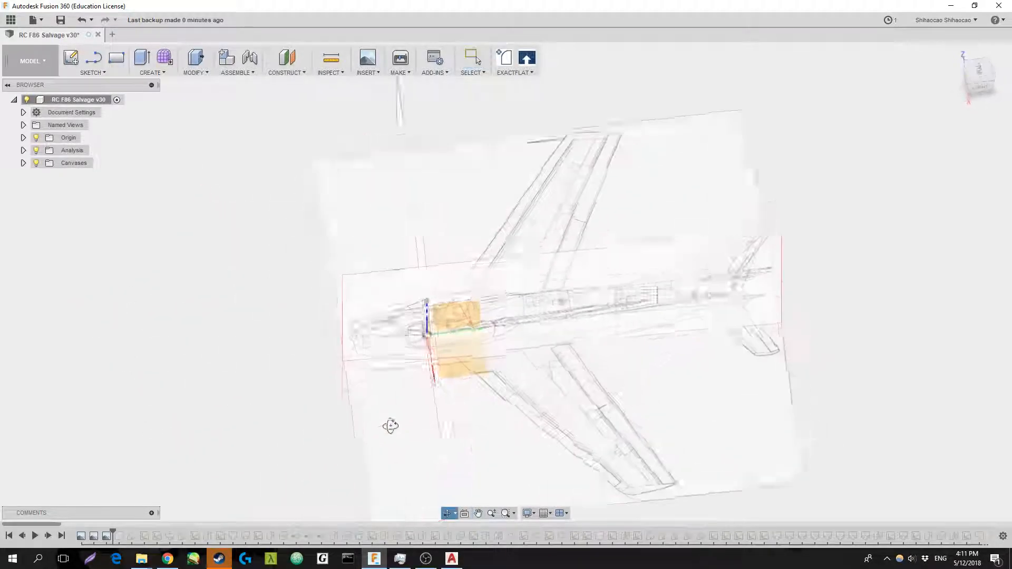
{"action": "left_click_drag", "start_coordinate": [389, 425], "coordinate": [474, 420]}
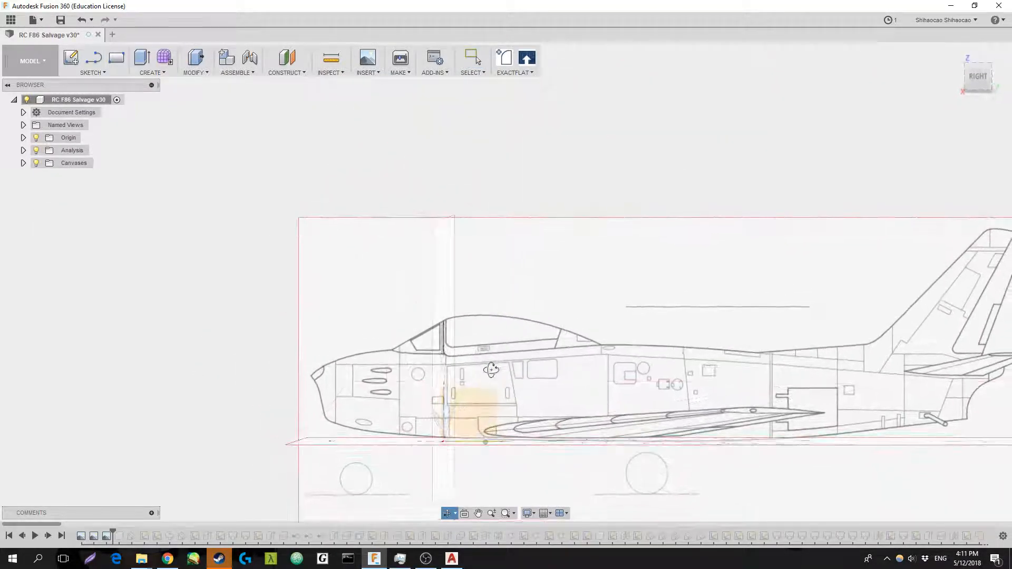
{"action": "left_click_drag", "start_coordinate": [491, 369], "coordinate": [545, 404]}
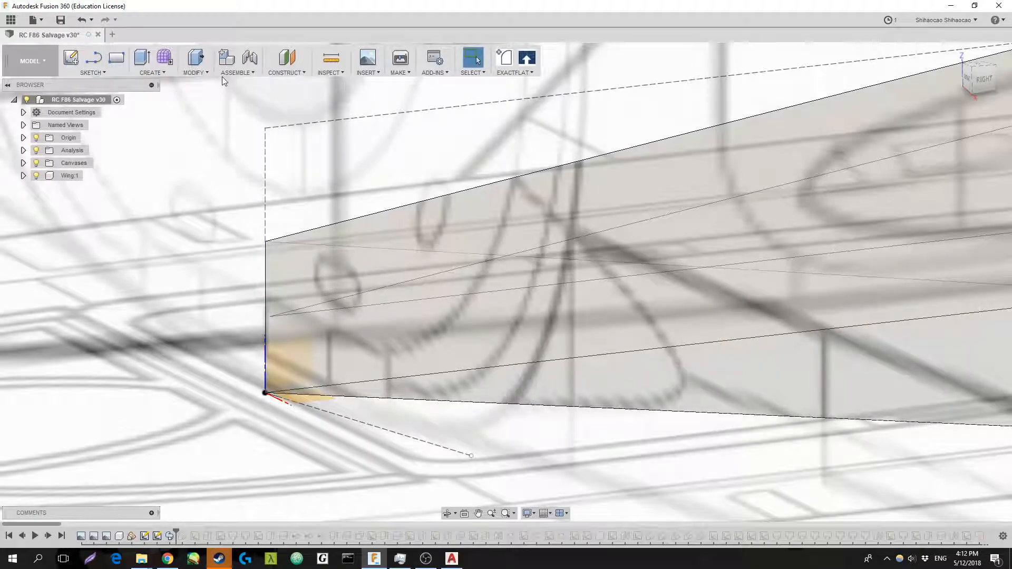
{"action": "mouse_move", "coordinate": [268, 249]}
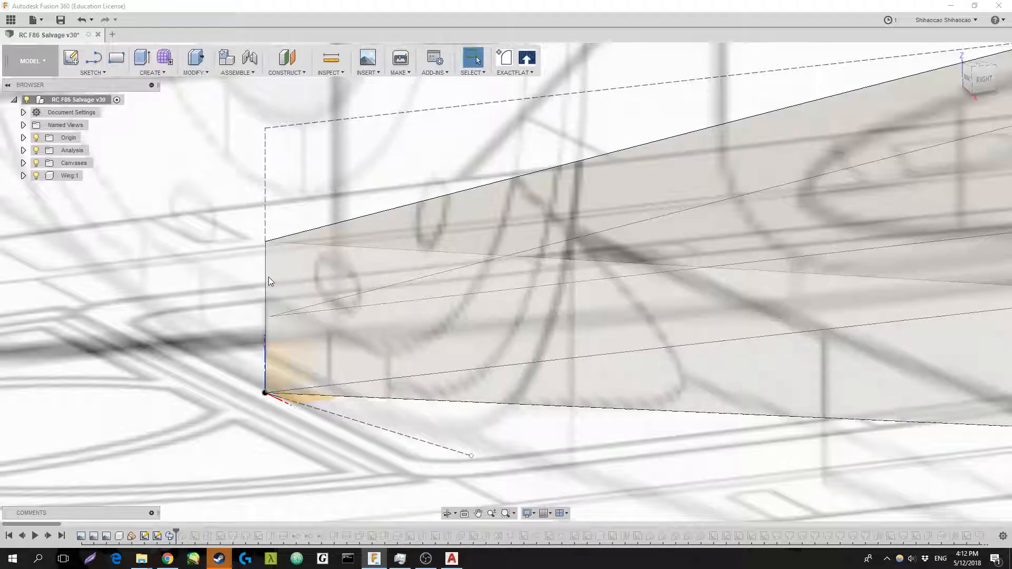
Start the Measure tool from the Inspect menu over the wing's trailing edge.
{"action": "left_click", "coordinate": [330, 57]}
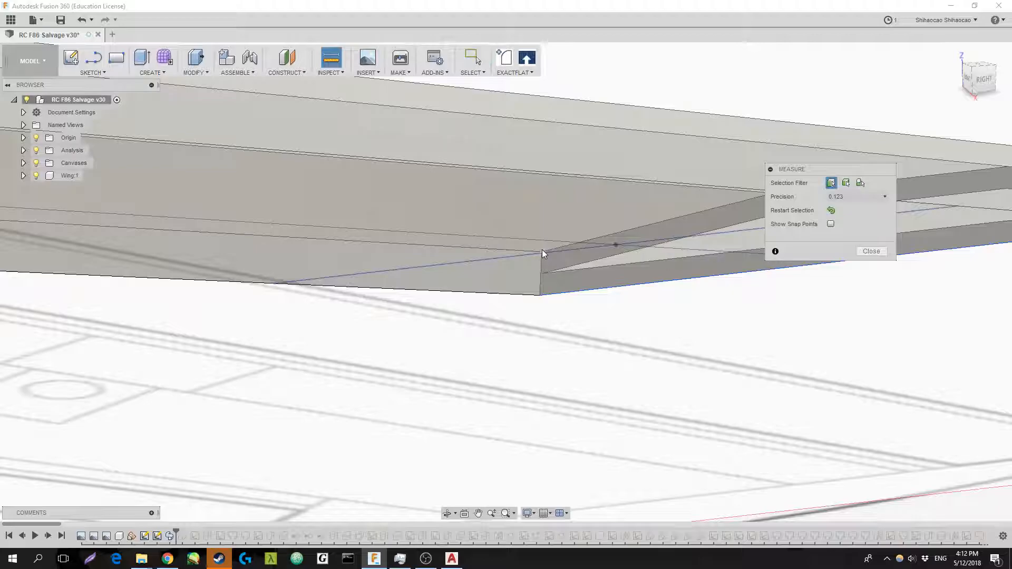
Measure 0.186 in from the trailing-edge corner vertex to the sketch point below.
{"action": "left_click", "coordinate": [541, 257]}
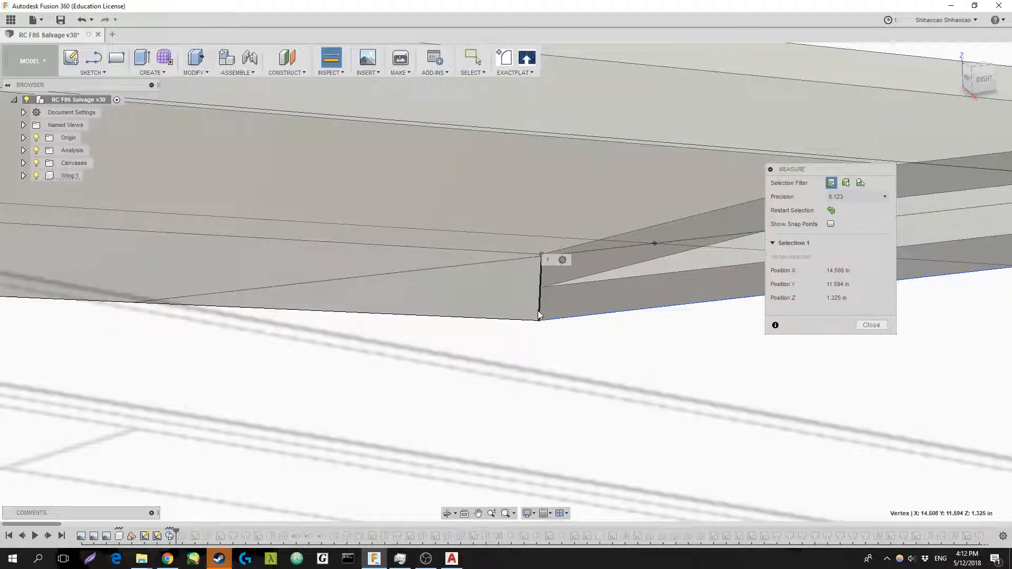
{"action": "left_click", "coordinate": [503, 332]}
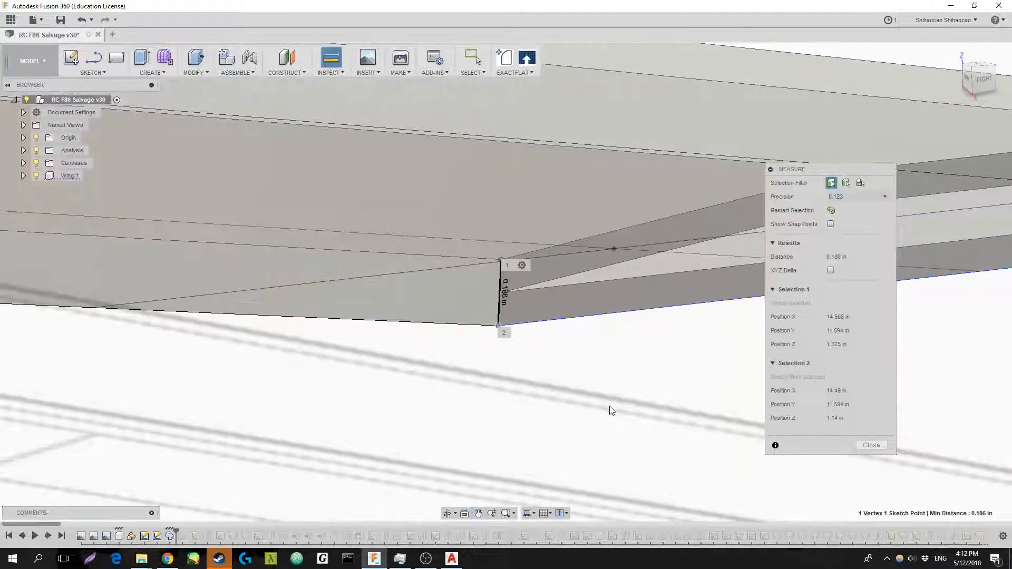
{"action": "mouse_move", "coordinate": [619, 395]}
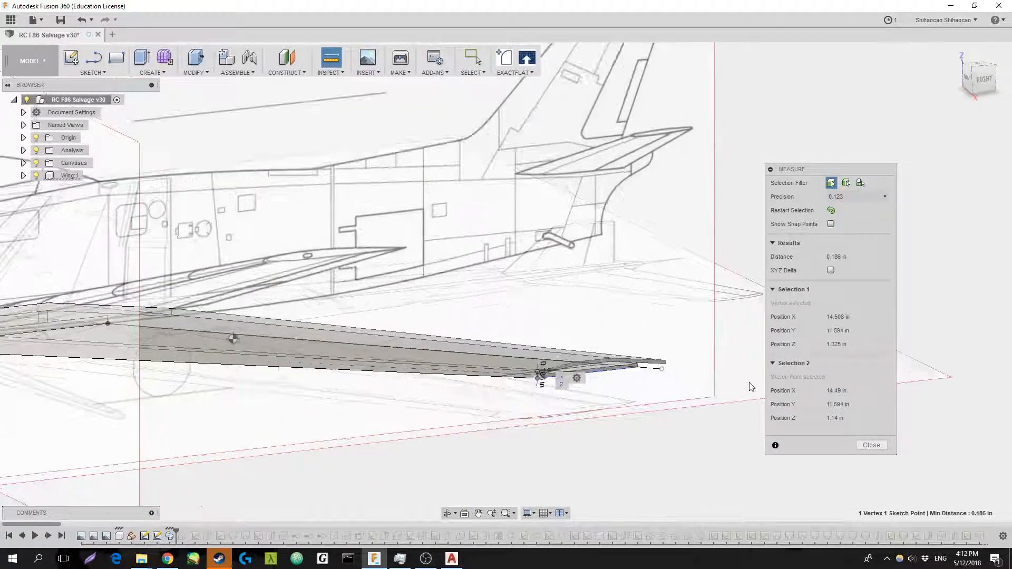
{"action": "left_click", "coordinate": [870, 445]}
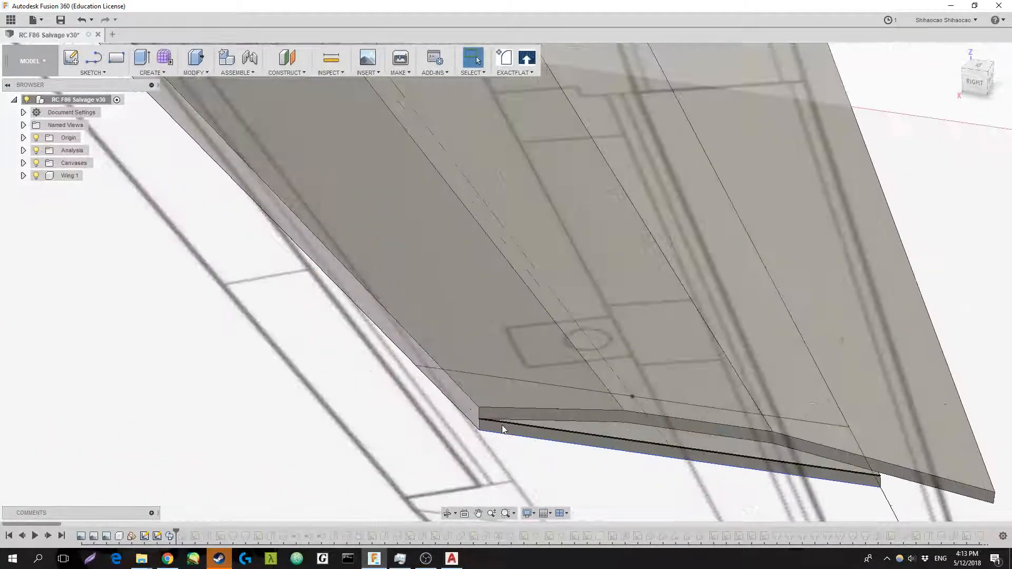
Orbit around the wing to view its curved wingtip outline.
{"action": "left_click_drag", "start_coordinate": [504, 429], "coordinate": [534, 428]}
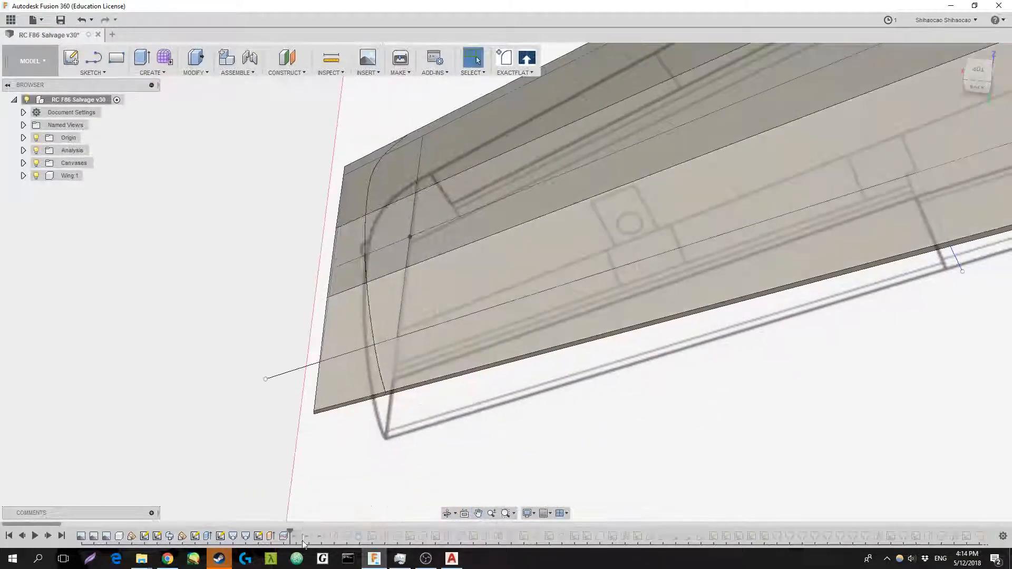
{"action": "mouse_move", "coordinate": [269, 536]}
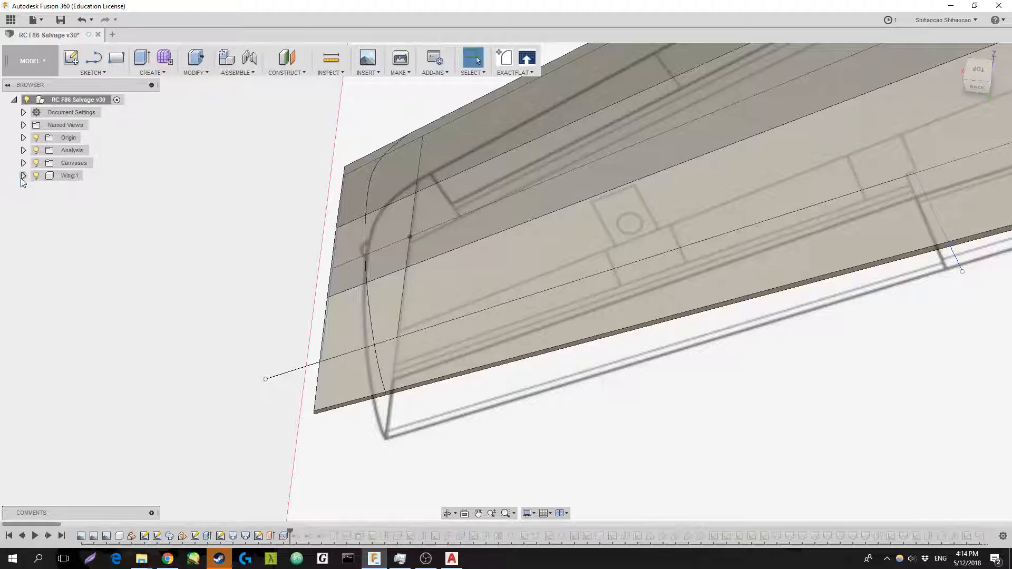
Expand Wing:1 and its Bodies folder and select the main Wing body.
{"action": "left_click", "coordinate": [24, 175]}
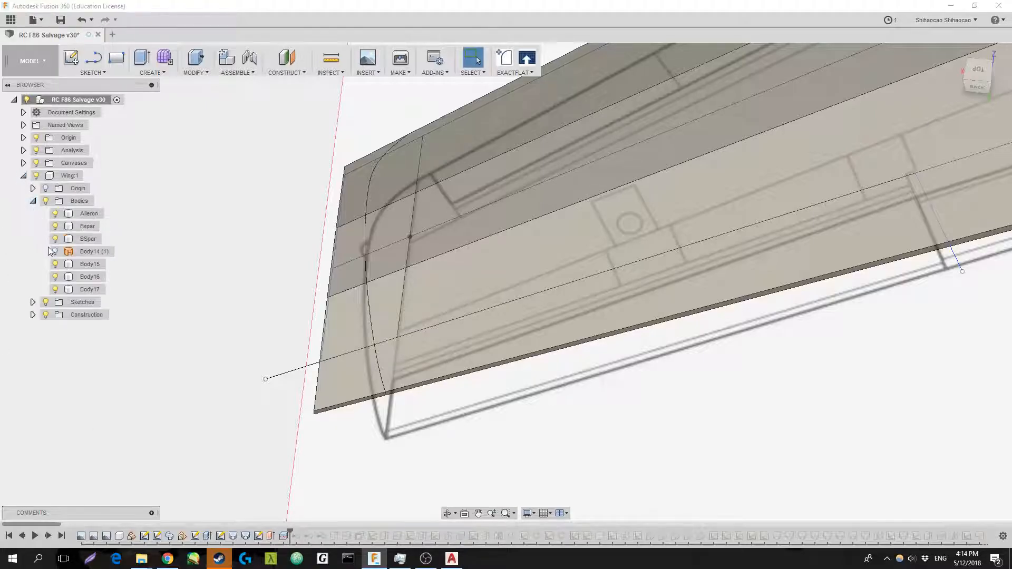
{"action": "left_click", "coordinate": [89, 213]}
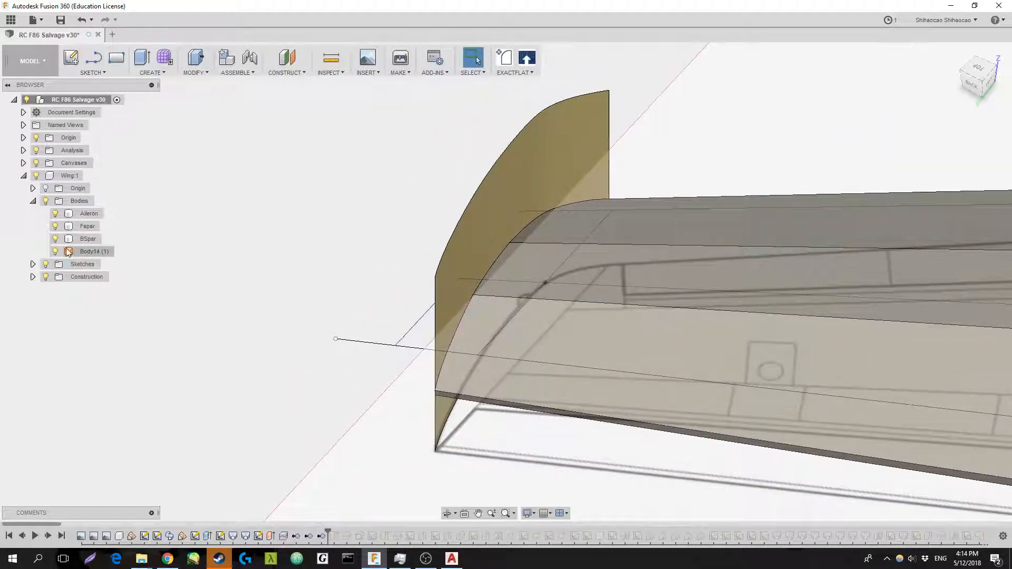
{"action": "left_click", "coordinate": [70, 251]}
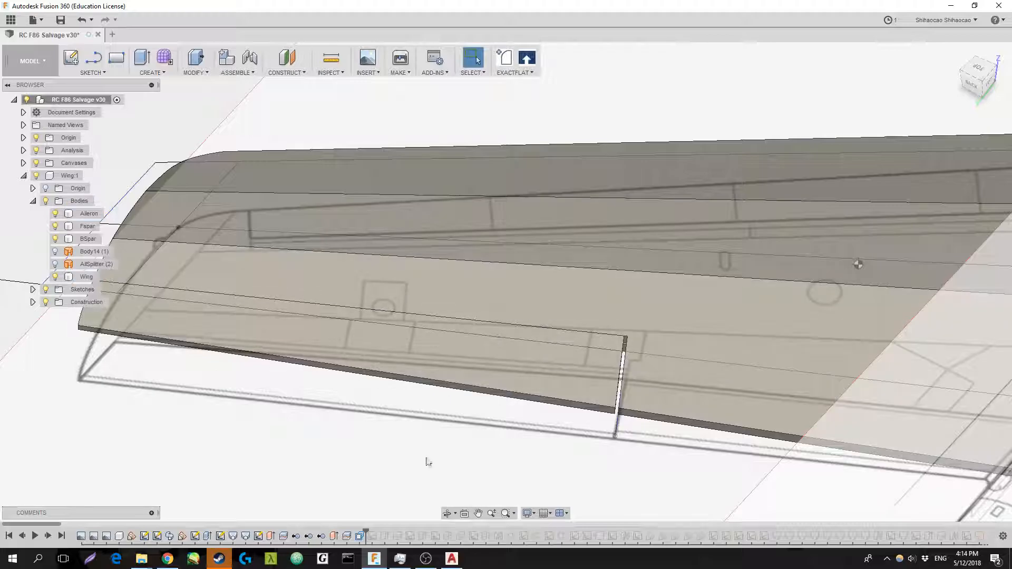
{"action": "left_click", "coordinate": [86, 276]}
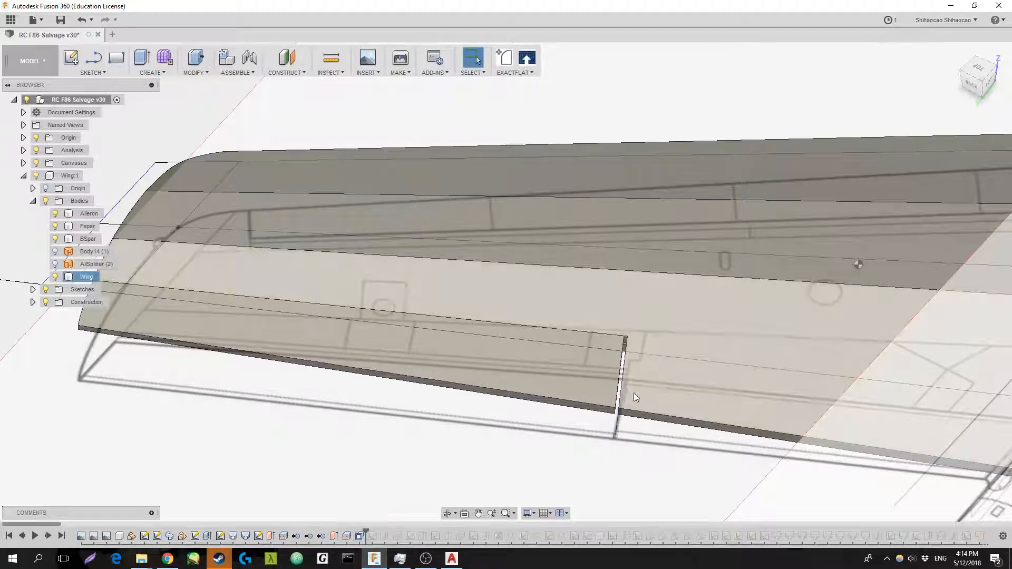
{"action": "left_click", "coordinate": [88, 213]}
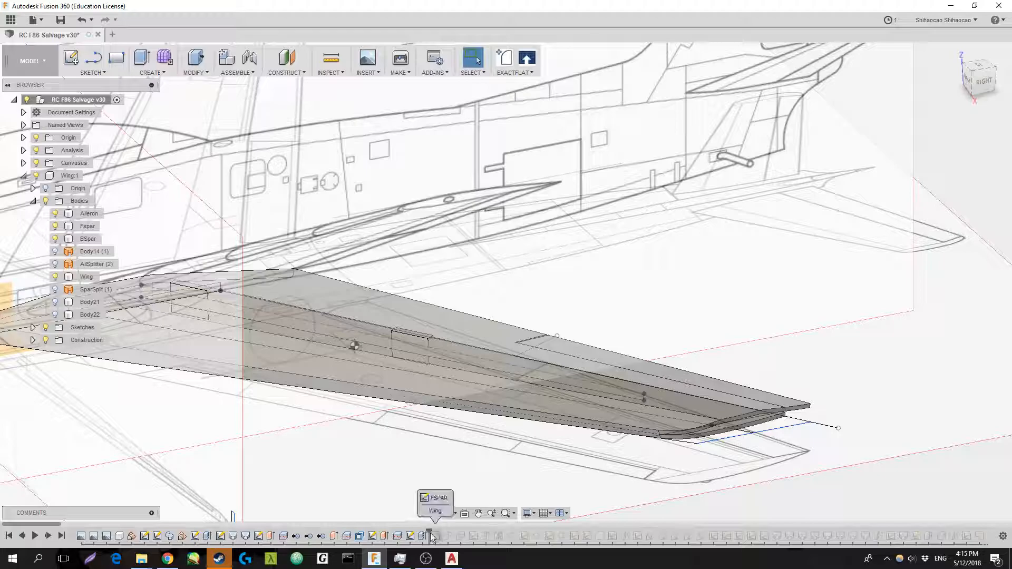
{"action": "mouse_move", "coordinate": [436, 480]}
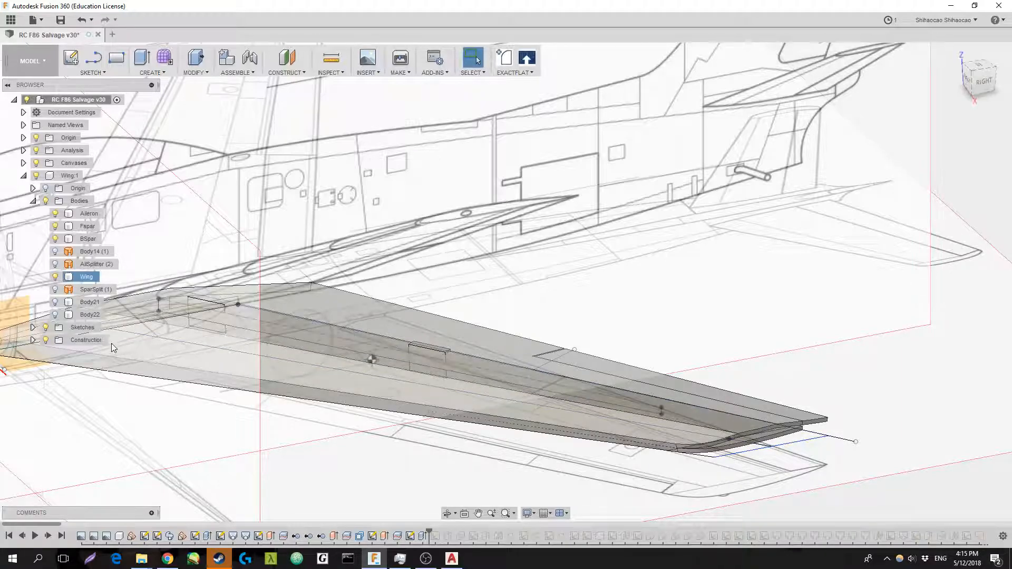
Step past the SparSplit feature and orbit to inspect the spar slots and hatch cutout.
{"action": "left_click", "coordinate": [87, 226]}
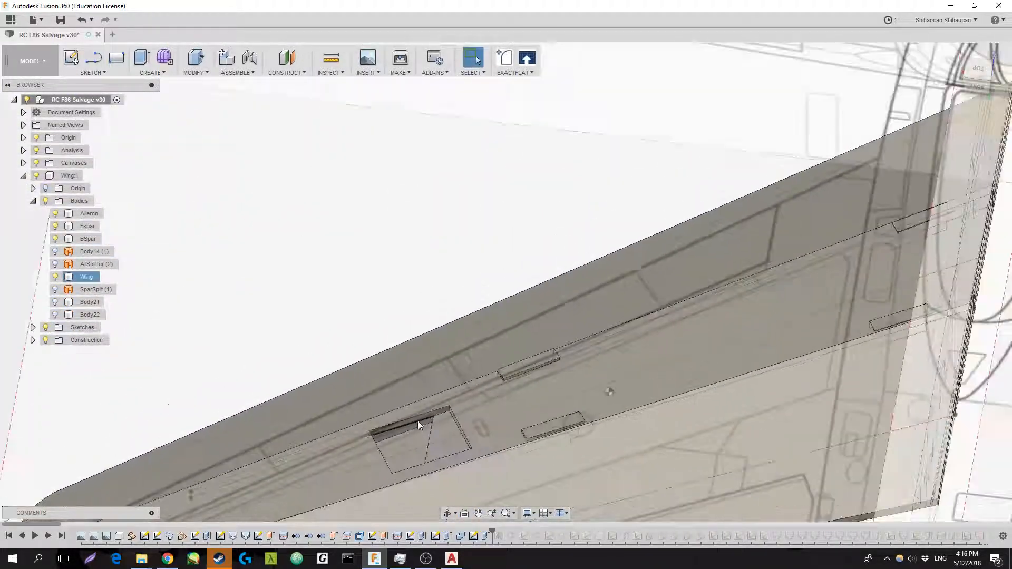
{"action": "left_click_drag", "start_coordinate": [417, 425], "coordinate": [596, 314]}
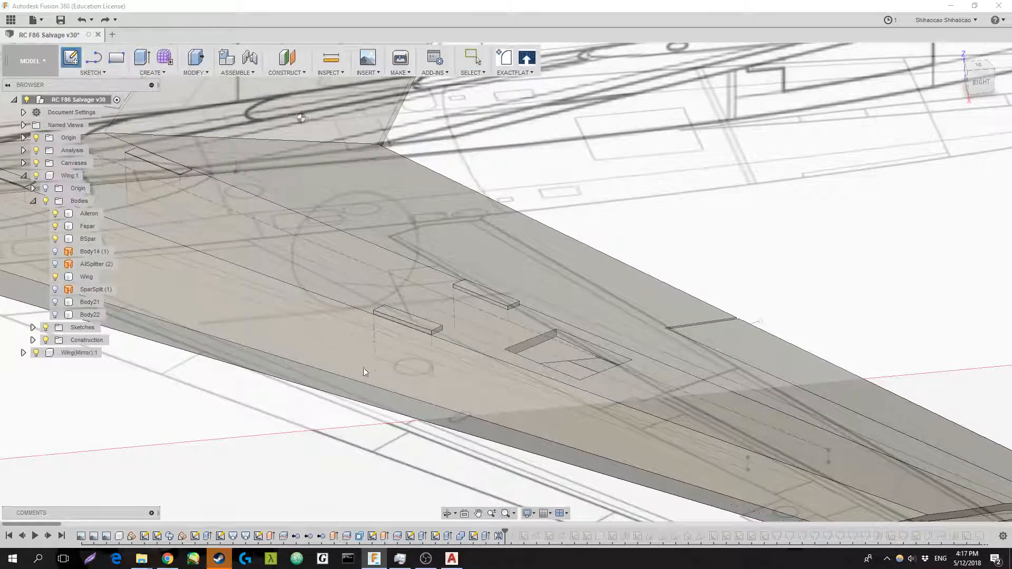
Close the Zebra analysis and select the Wing and Aileron bodies, viewing the trailing edge.
{"action": "left_click_drag", "start_coordinate": [365, 371], "coordinate": [693, 328]}
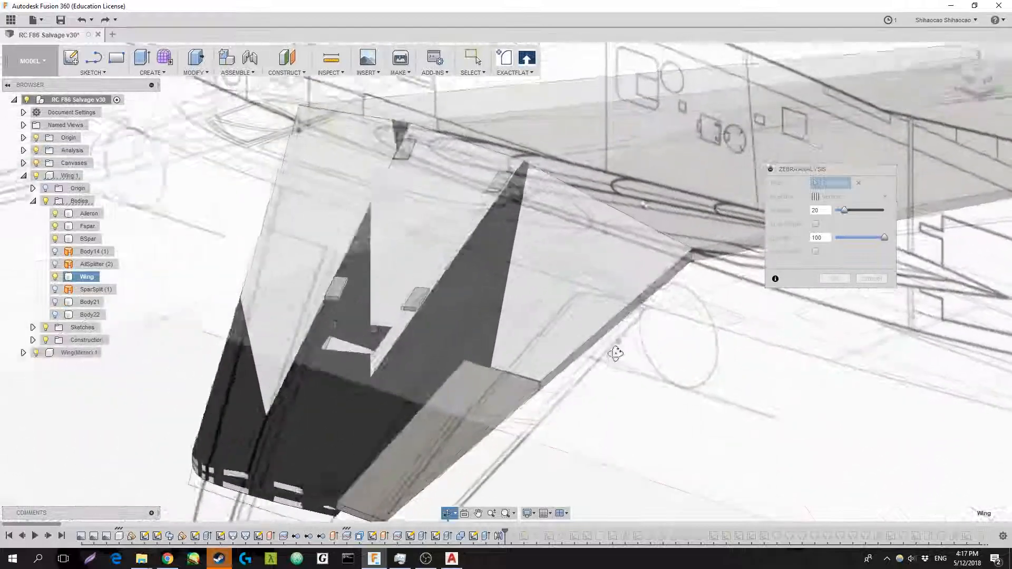
{"action": "left_click_drag", "start_coordinate": [613, 353], "coordinate": [619, 346]}
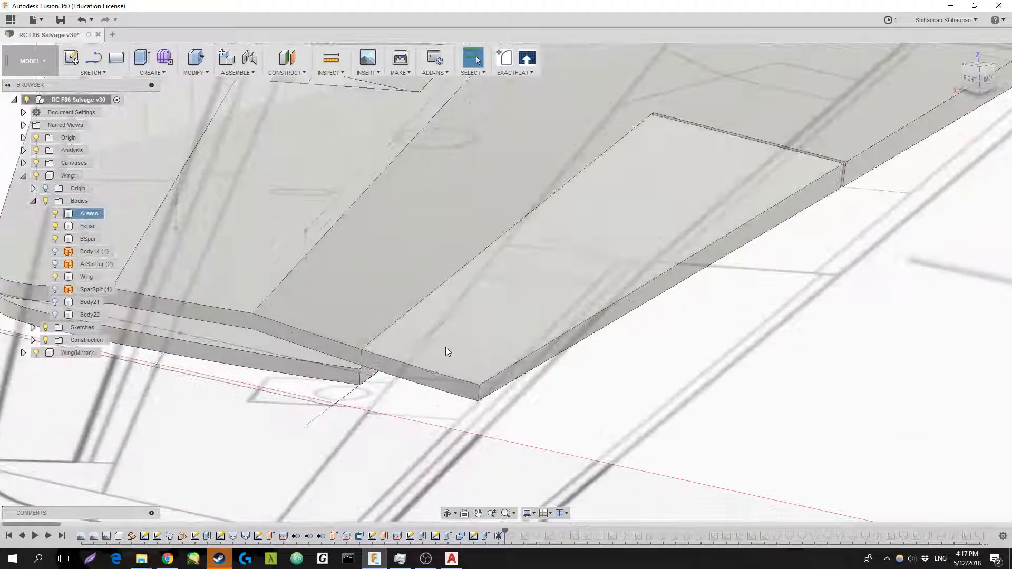
{"action": "left_click", "coordinate": [87, 276]}
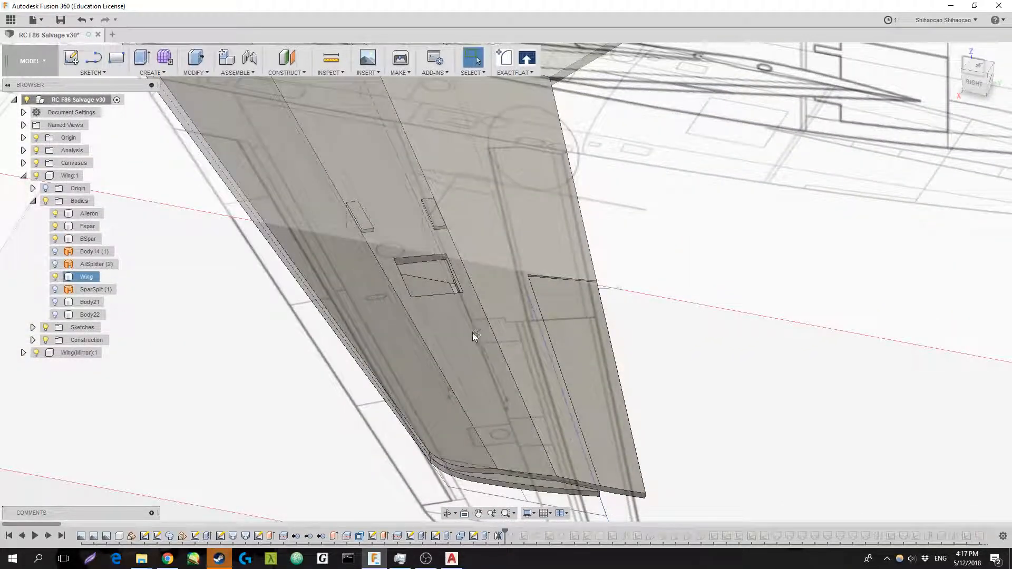
{"action": "left_click", "coordinate": [92, 61]}
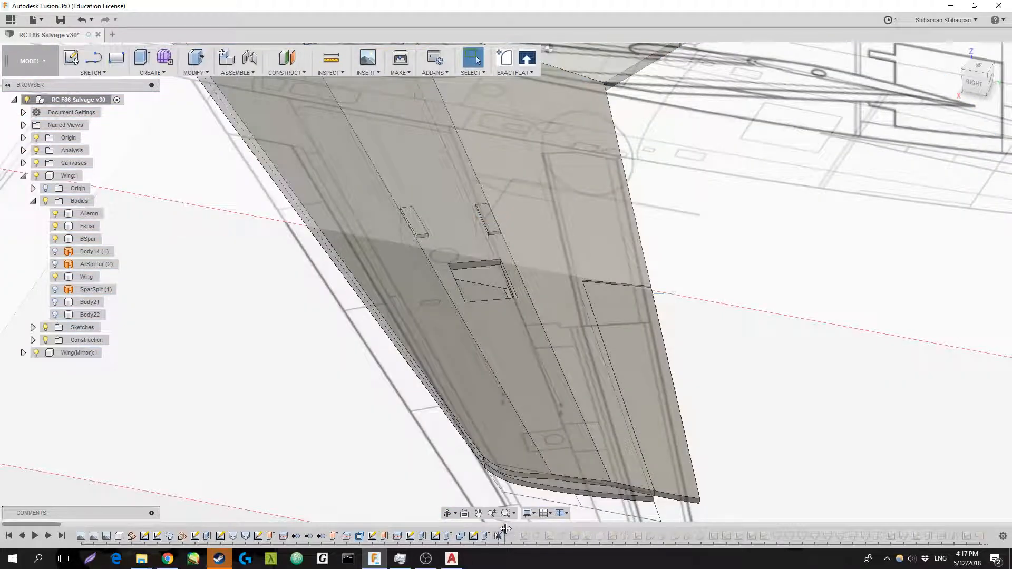
{"action": "left_click", "coordinate": [85, 276]}
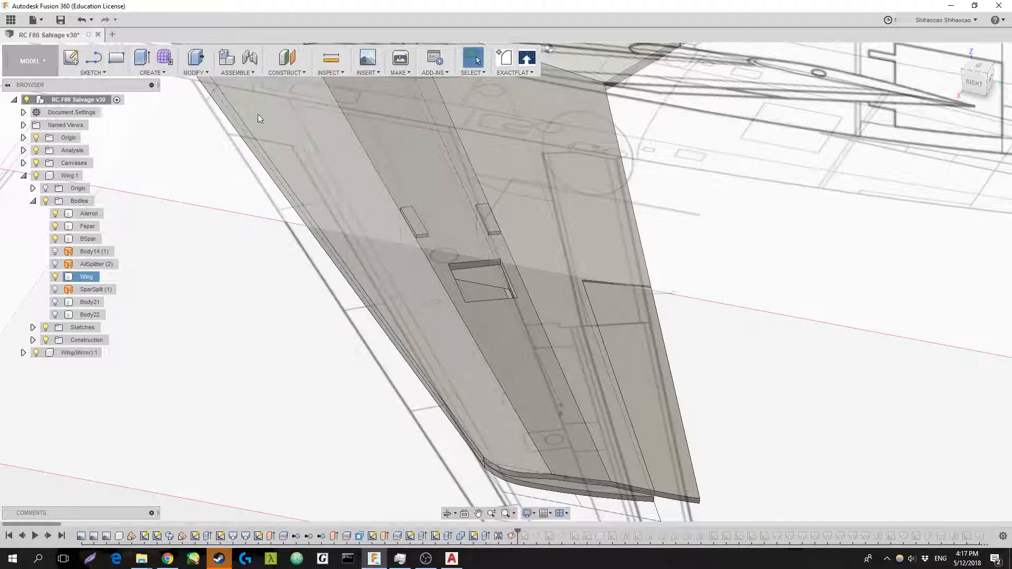
Orbit past Plane9 to see the swept wing profile over the F-86 canvas.
{"action": "left_click", "coordinate": [285, 61]}
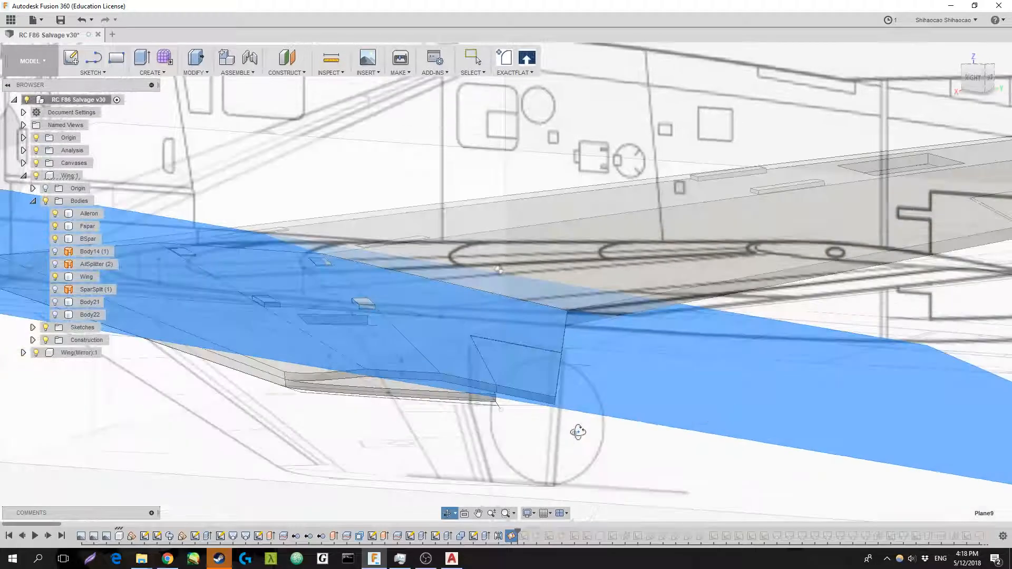
{"action": "left_click_drag", "start_coordinate": [577, 432], "coordinate": [557, 496]}
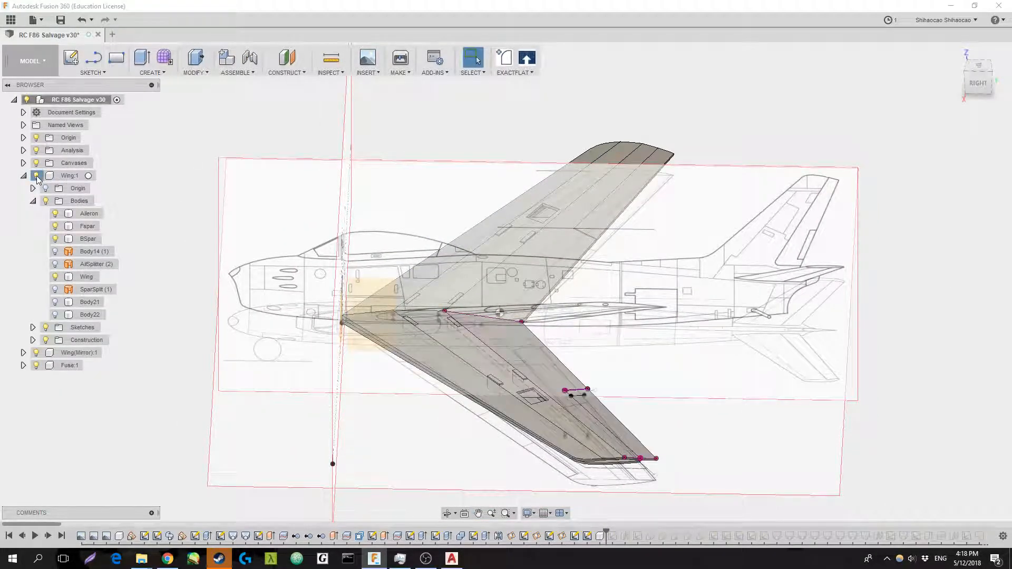
Hide Wing:1, expand Fuse:1 and orbit toward the nose cross-section sketch.
{"action": "left_click", "coordinate": [37, 175]}
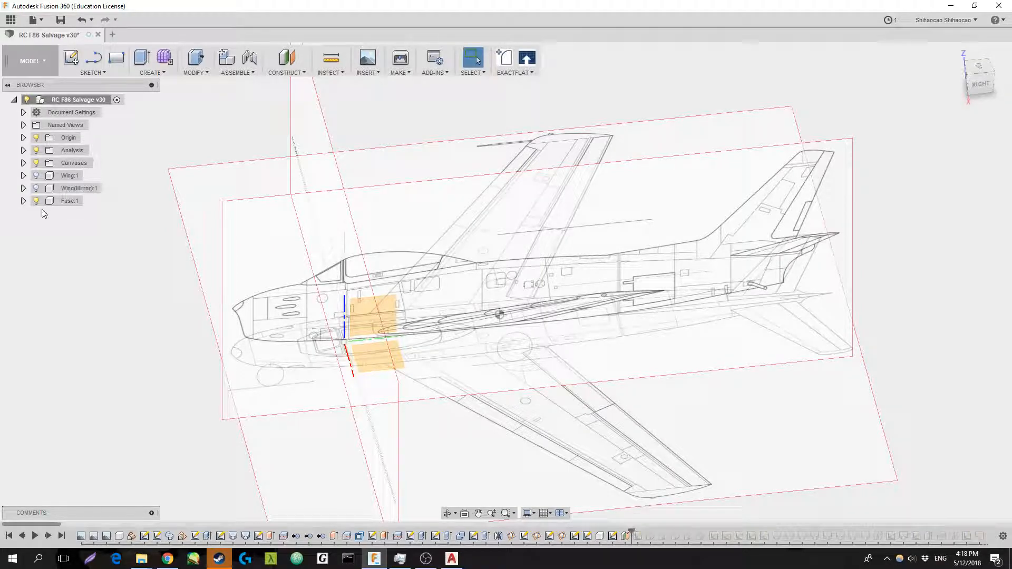
{"action": "left_click", "coordinate": [23, 201]}
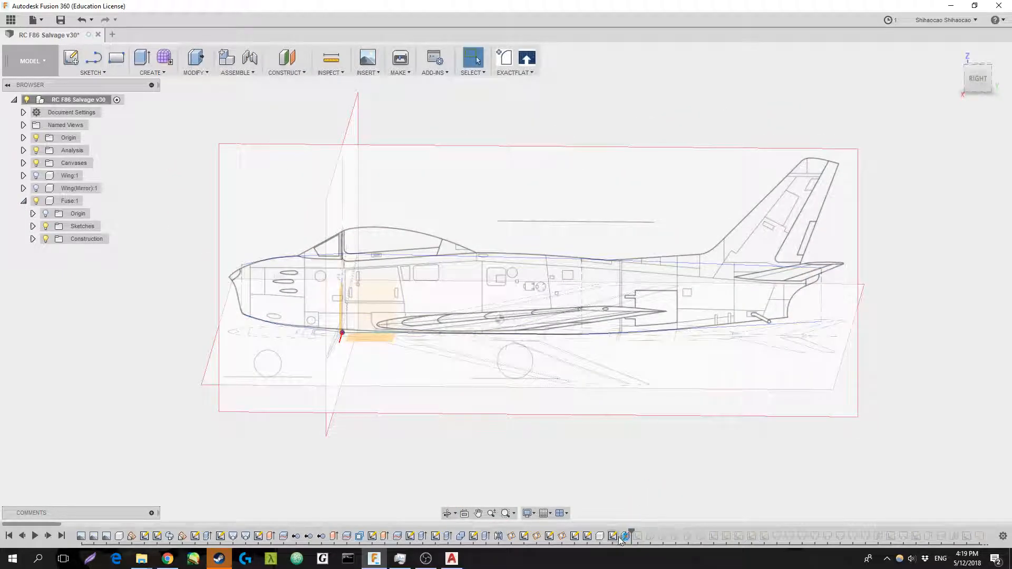
{"action": "left_click", "coordinate": [613, 536]}
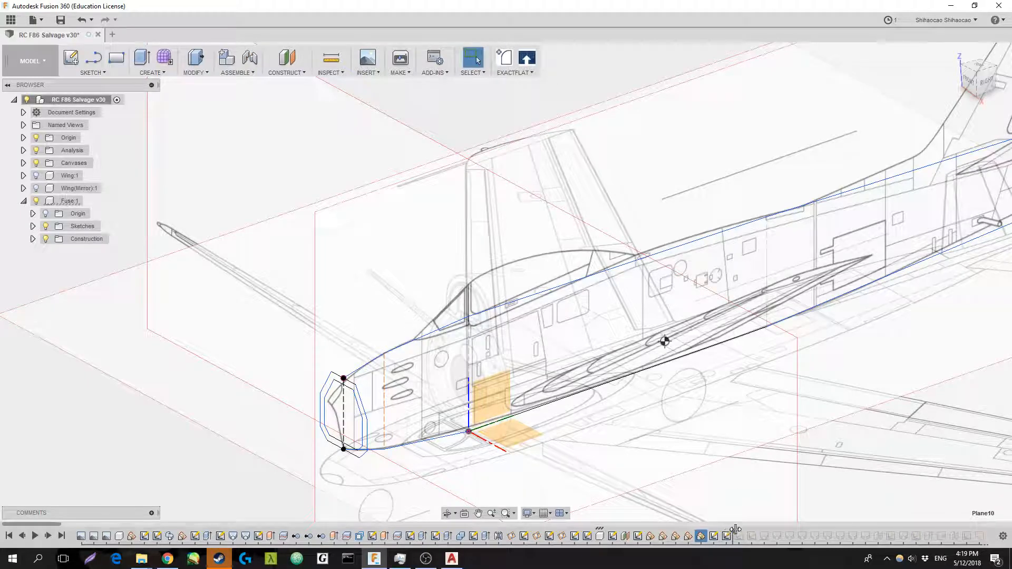
{"action": "mouse_move", "coordinate": [768, 536]}
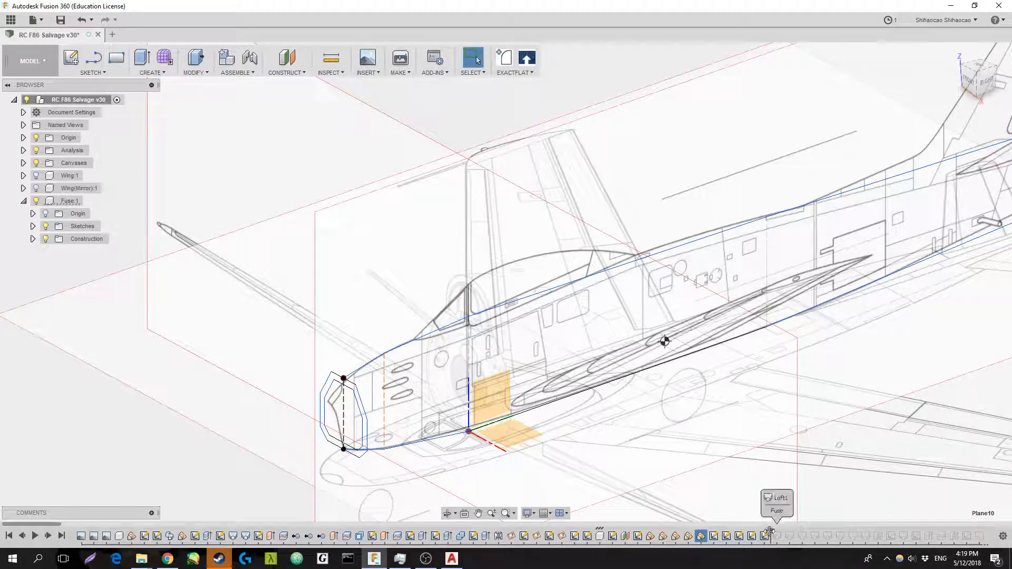
Show the A–D and Tail cross-section sketches and roll the history past Loft1.
{"action": "left_click", "coordinate": [32, 226]}
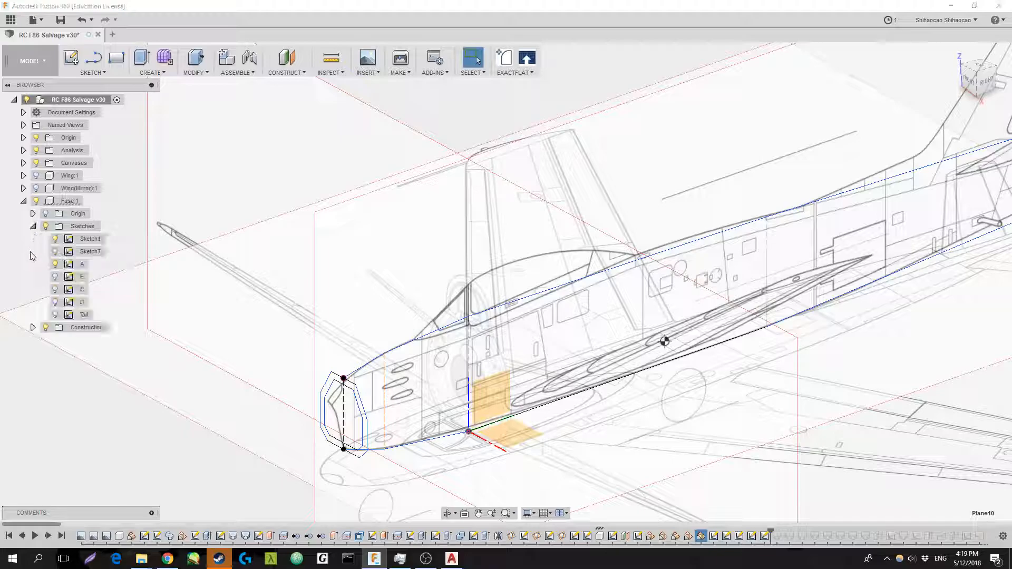
{"action": "left_click", "coordinate": [55, 315]}
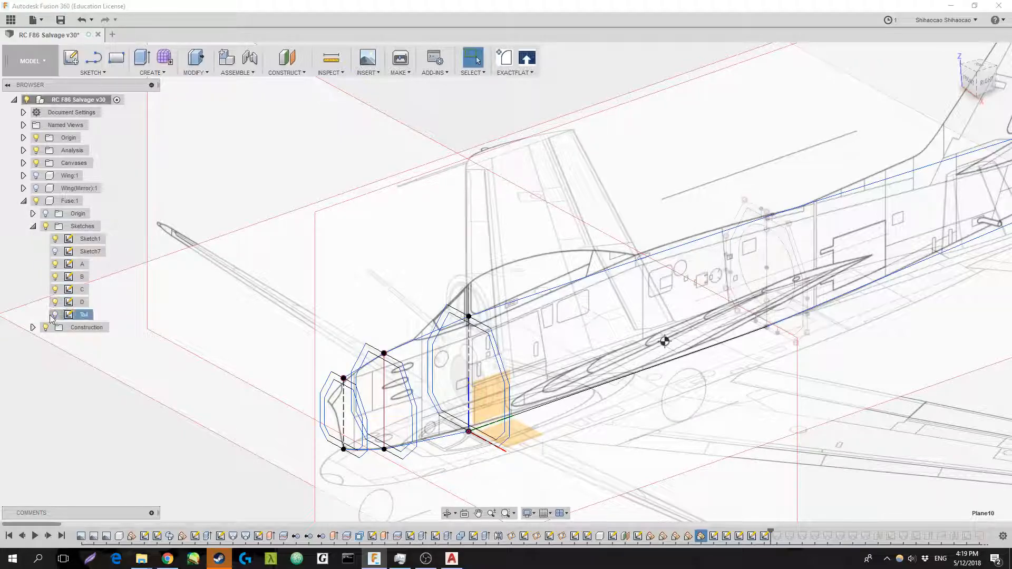
{"action": "left_click_drag", "start_coordinate": [665, 340], "coordinate": [452, 373]}
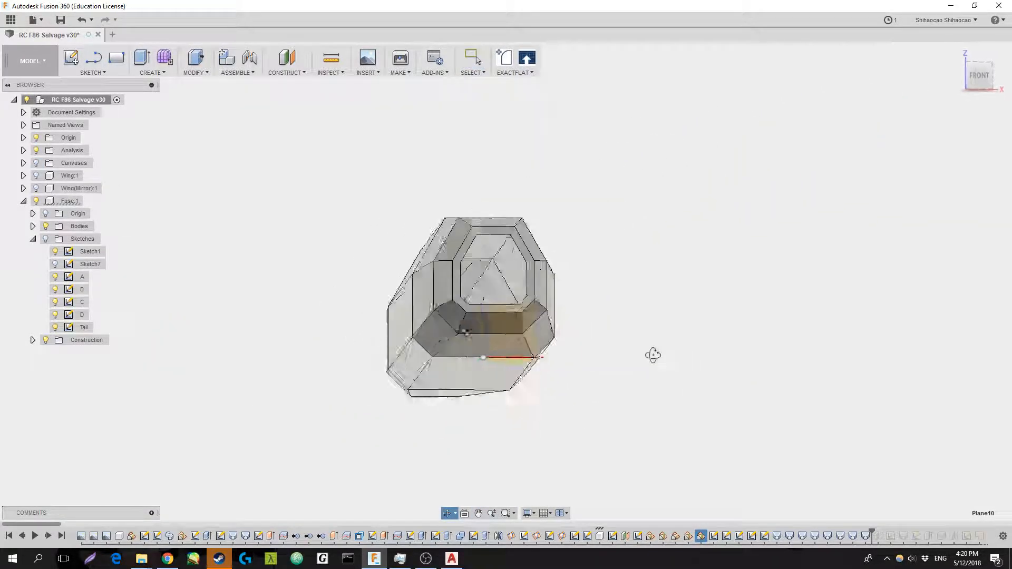
View the lofted fuselage lengthwise and from the ViewCube Front view.
{"action": "left_click_drag", "start_coordinate": [654, 356], "coordinate": [630, 363]}
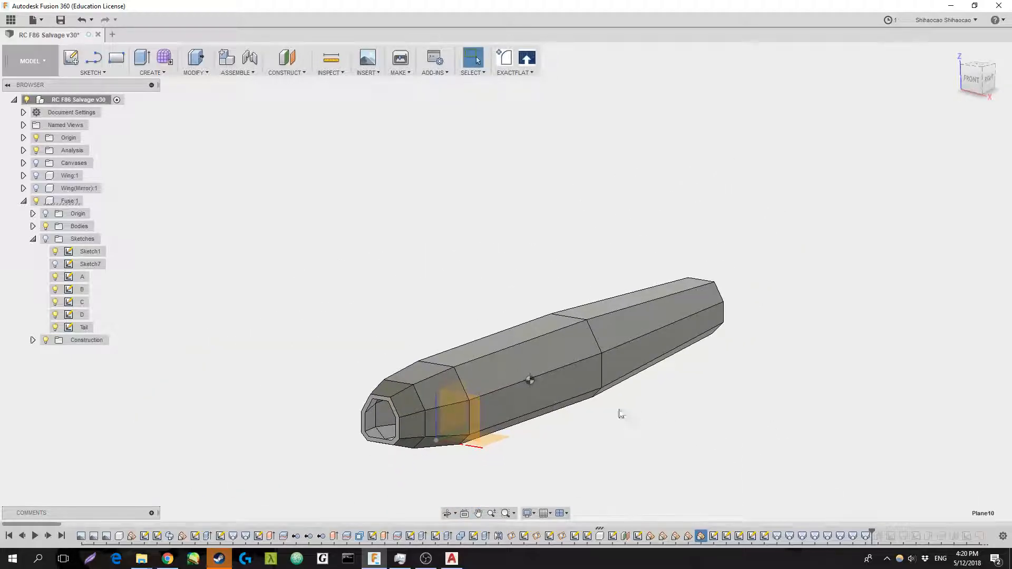
{"action": "left_click", "coordinate": [979, 77]}
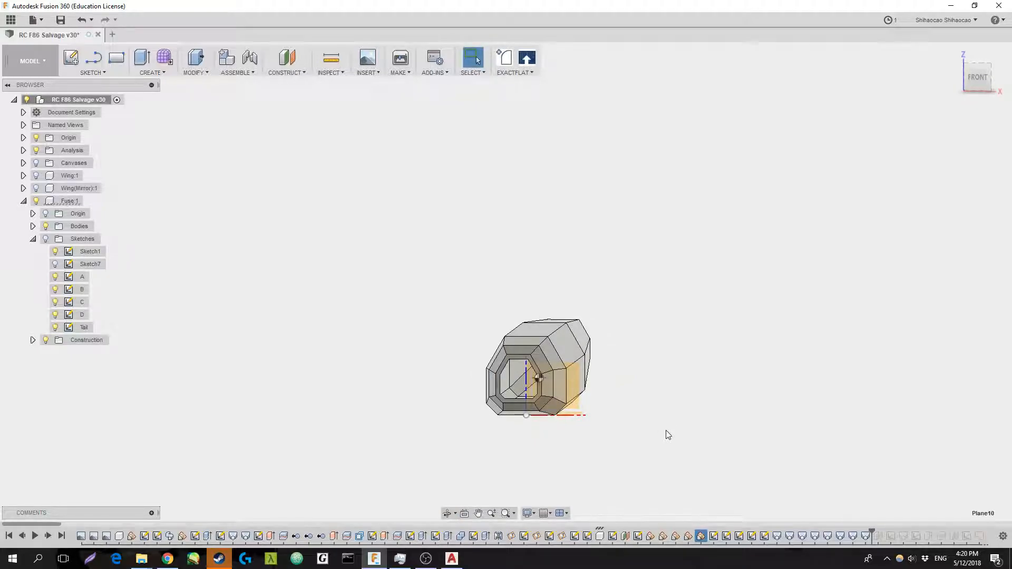
{"action": "mouse_move", "coordinate": [570, 428]}
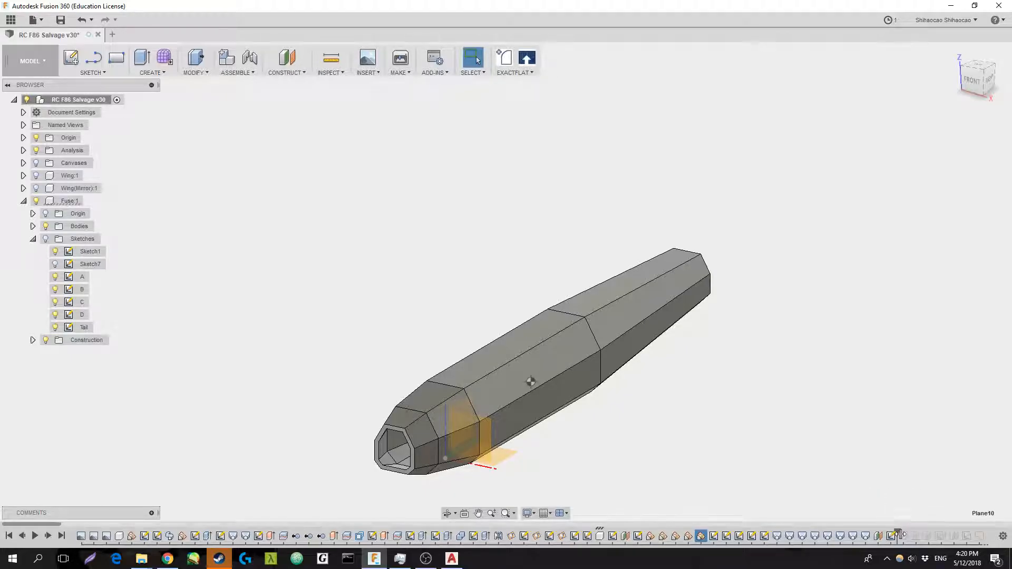
{"action": "mouse_move", "coordinate": [897, 535]}
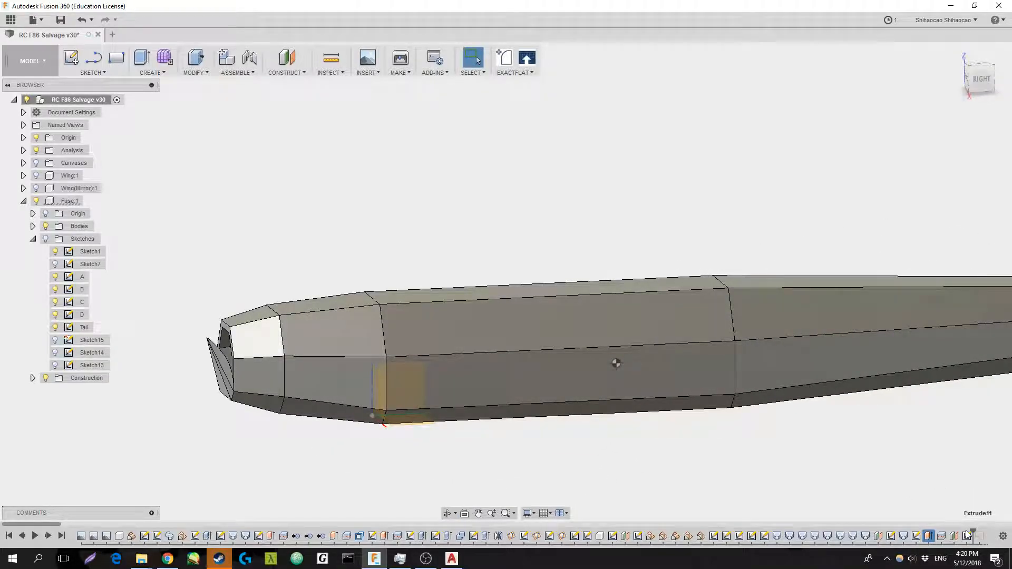
Advance the timeline to add Sketch14 and expand the Fuse:1 Bodies list (Body17, Body28, Tip).
{"action": "left_click_drag", "start_coordinate": [616, 364], "coordinate": [492, 318]}
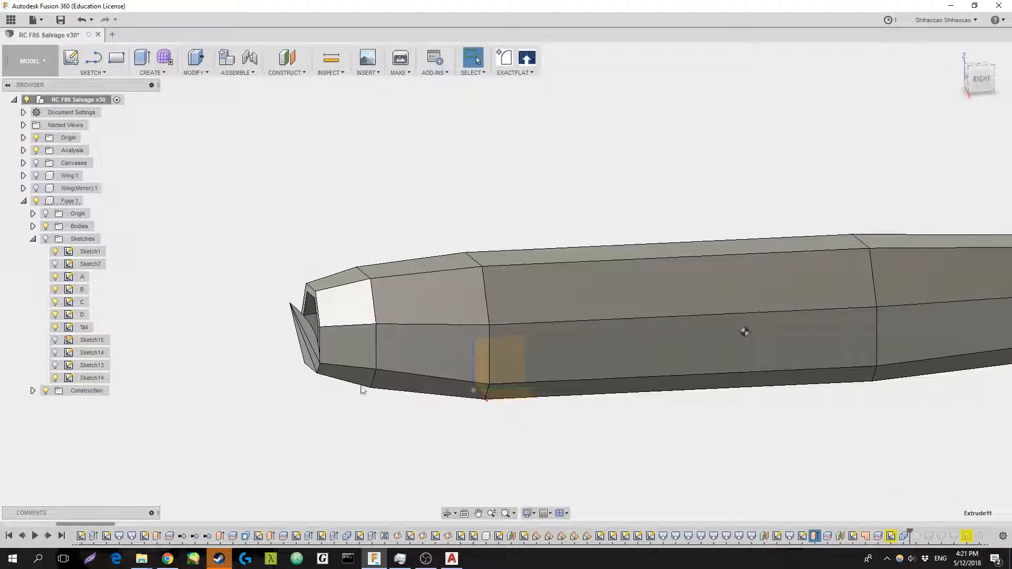
{"action": "left_click", "coordinate": [33, 226]}
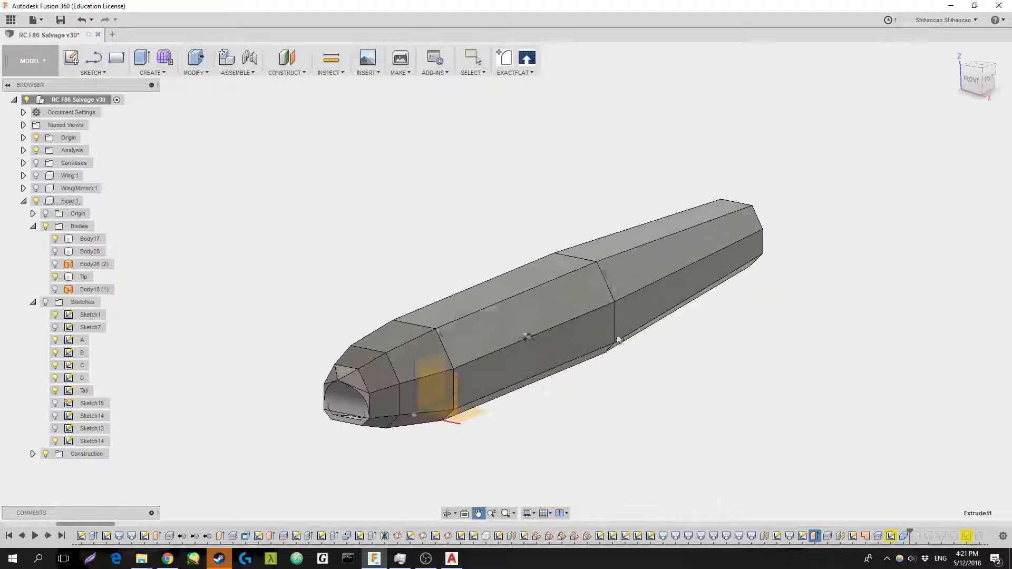
{"action": "left_click", "coordinate": [194, 61]}
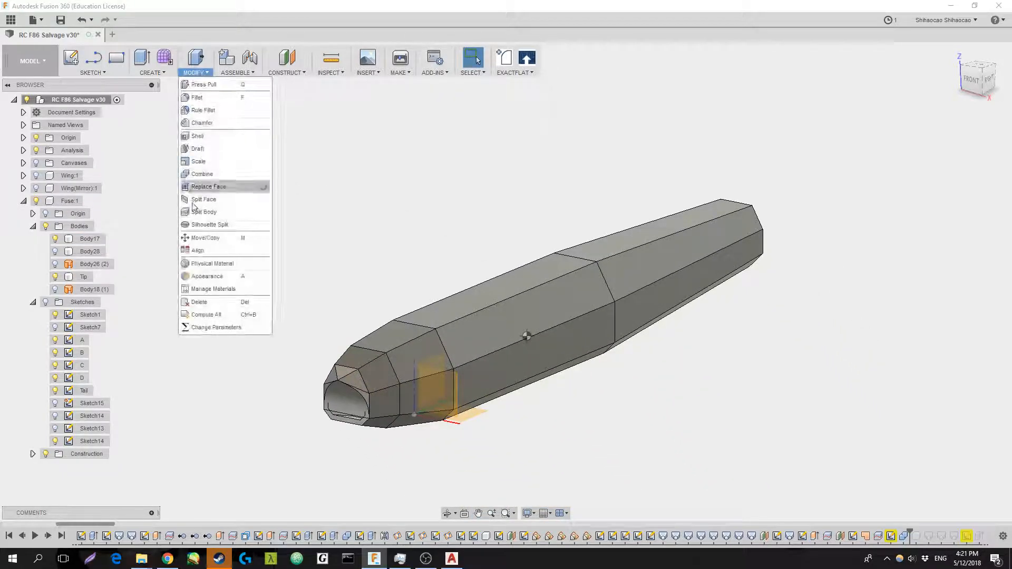
{"action": "left_click", "coordinate": [216, 327]}
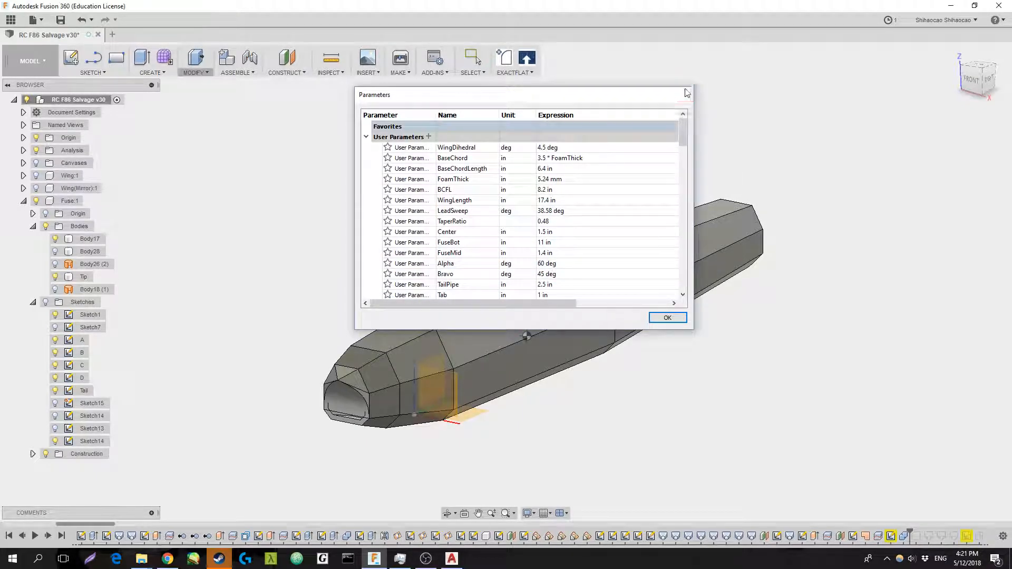
{"action": "left_click", "coordinate": [667, 317]}
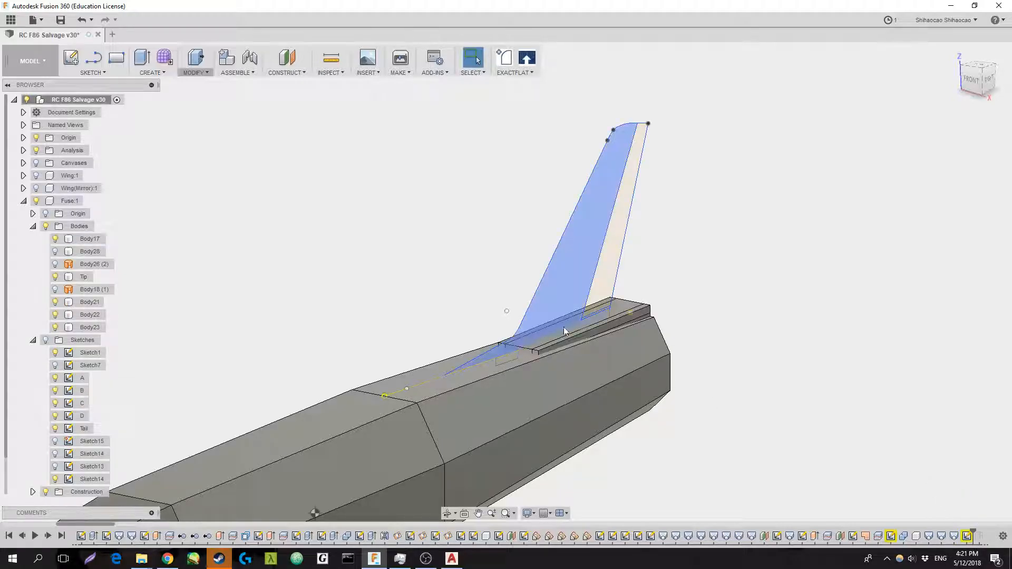
Switch from Fusion 360 to the Chrome window with alt+tab.
{"action": "key", "text": "alt+tab"}
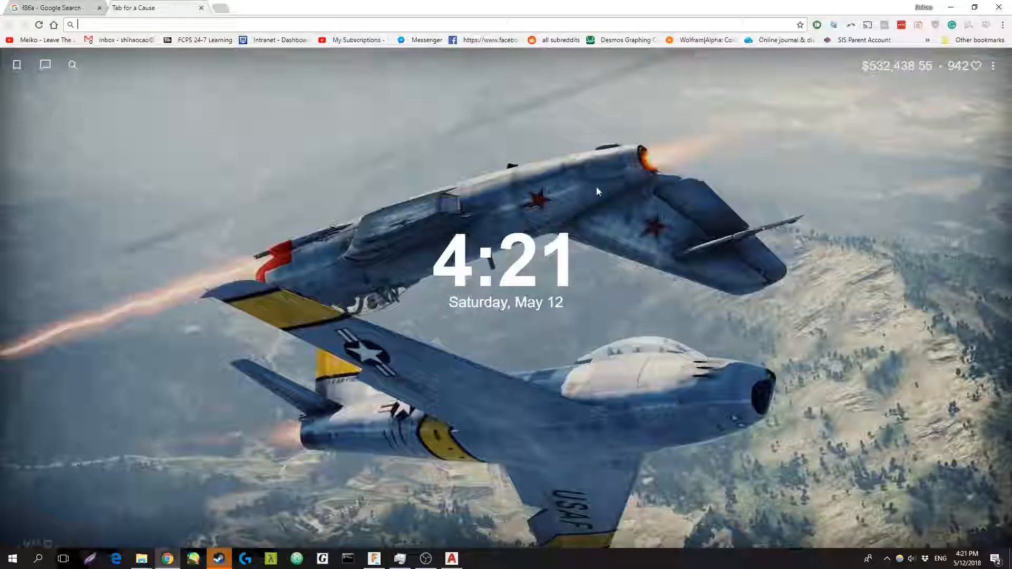
Preview the orange-tailed Matchbox F-86A photo in the image results, then return to Fusion 360.
{"action": "left_click", "coordinate": [52, 8]}
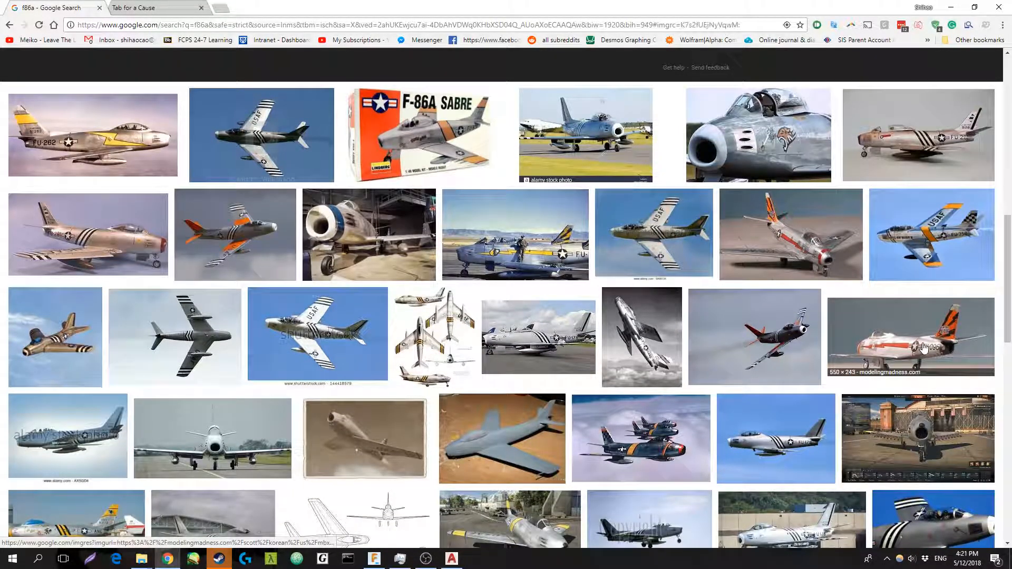
{"action": "left_click", "coordinate": [909, 336]}
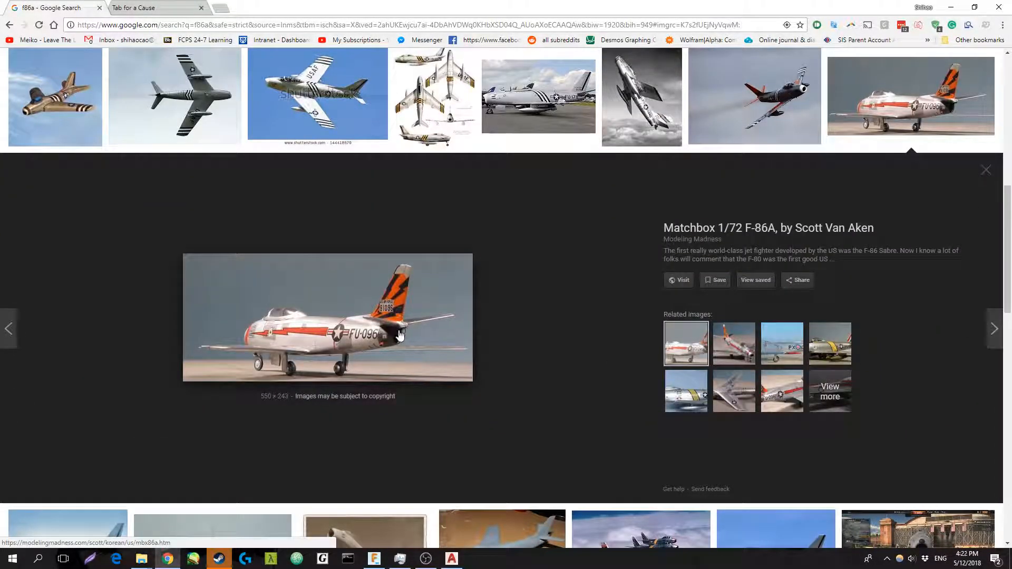
{"action": "mouse_move", "coordinate": [400, 331]}
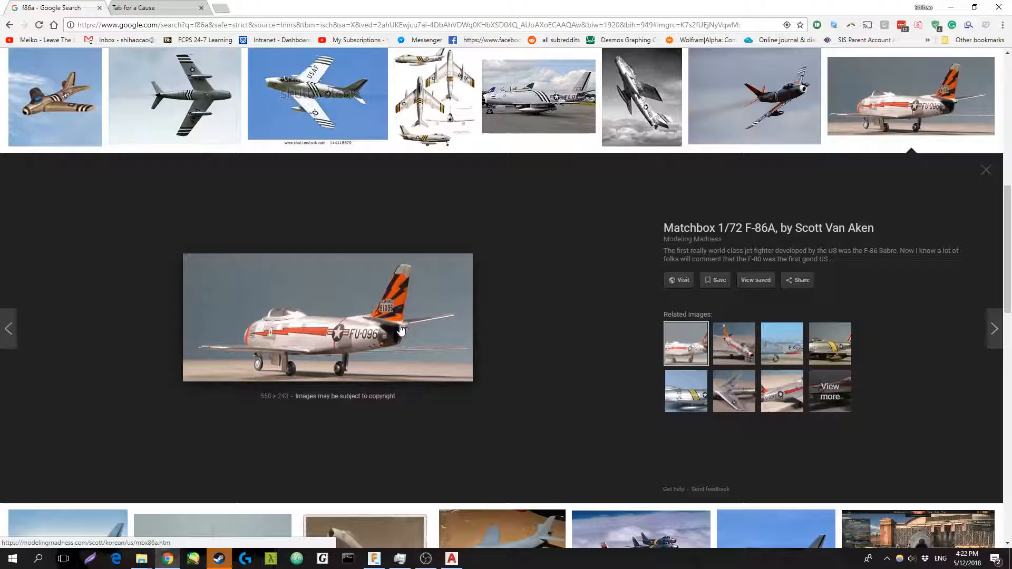
{"action": "left_click", "coordinate": [218, 559]}
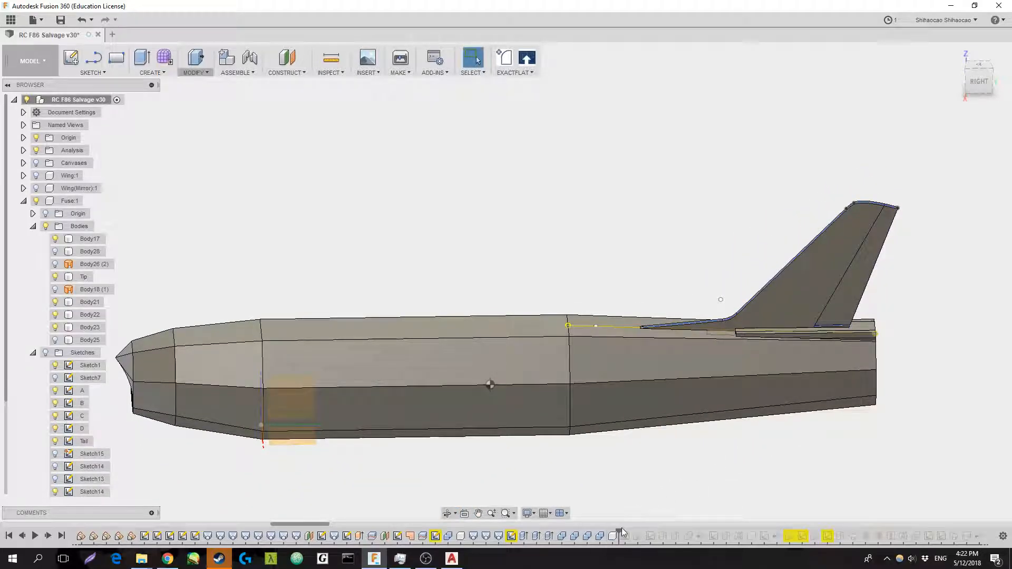
{"action": "mouse_move", "coordinate": [632, 536]}
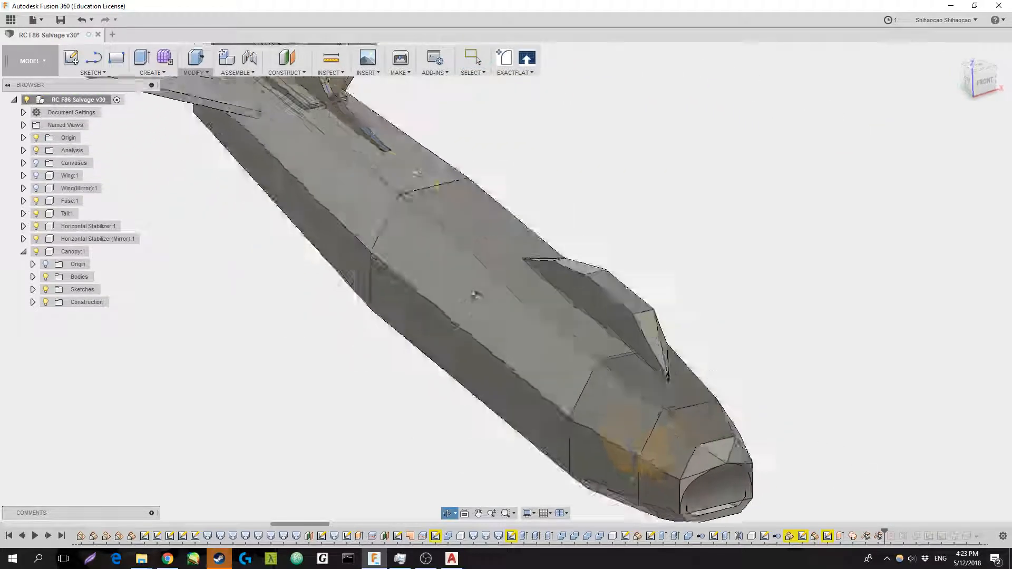
Show the canopy and stabilizers and orbit around the nose intake interior.
{"action": "left_click", "coordinate": [30, 61]}
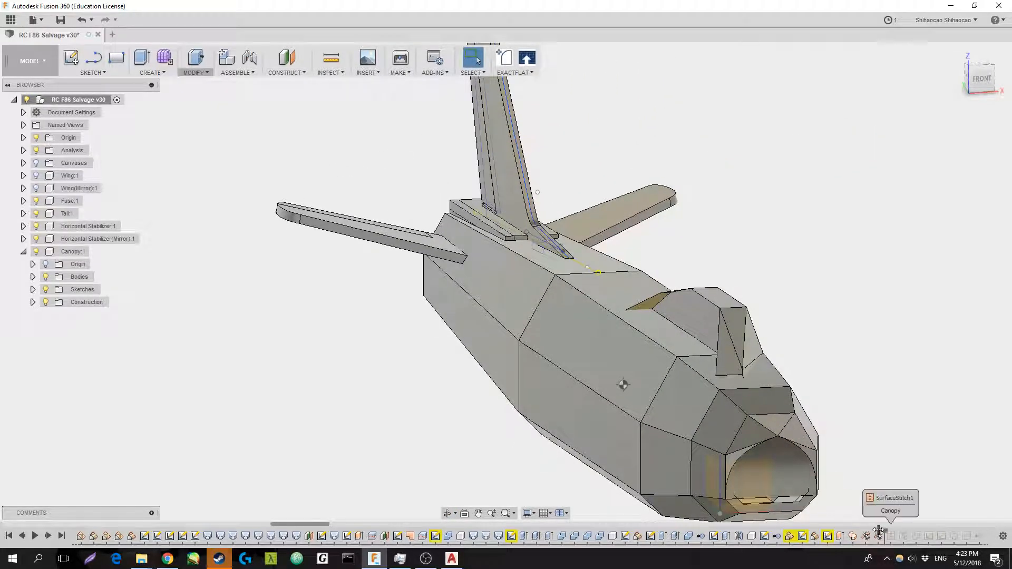
{"action": "left_click_drag", "start_coordinate": [623, 386], "coordinate": [584, 380]}
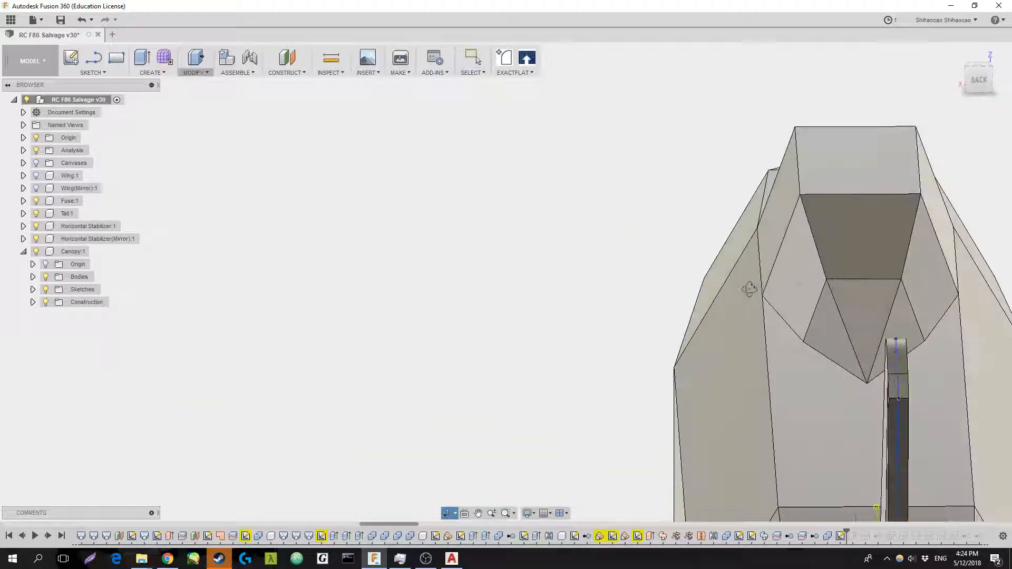
{"action": "left_click_drag", "start_coordinate": [748, 289], "coordinate": [807, 323]}
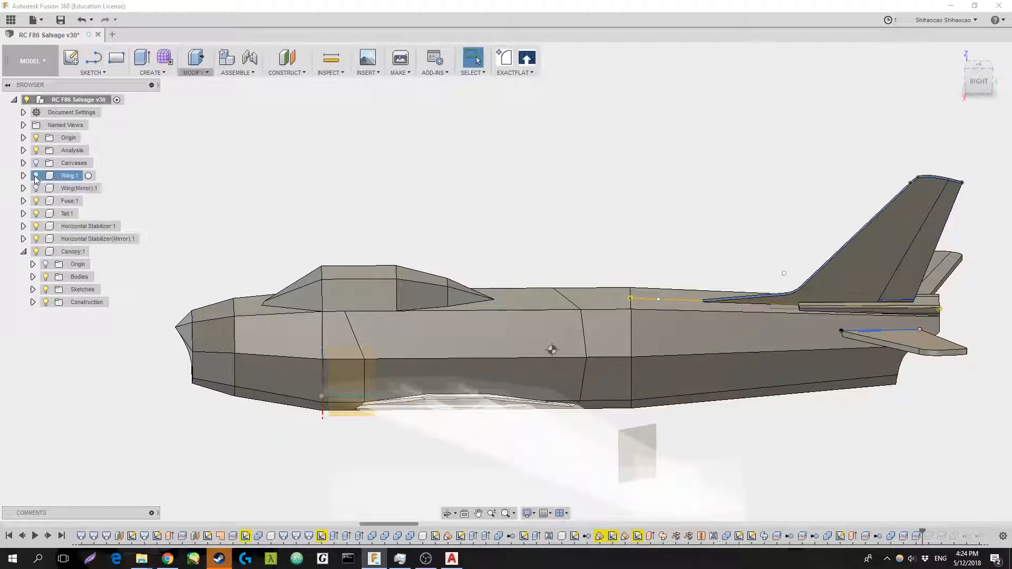
Orbit the fuselage to reveal the internal bulkheads with circular cutout and slots.
{"action": "left_click_drag", "start_coordinate": [551, 350], "coordinate": [654, 61]}
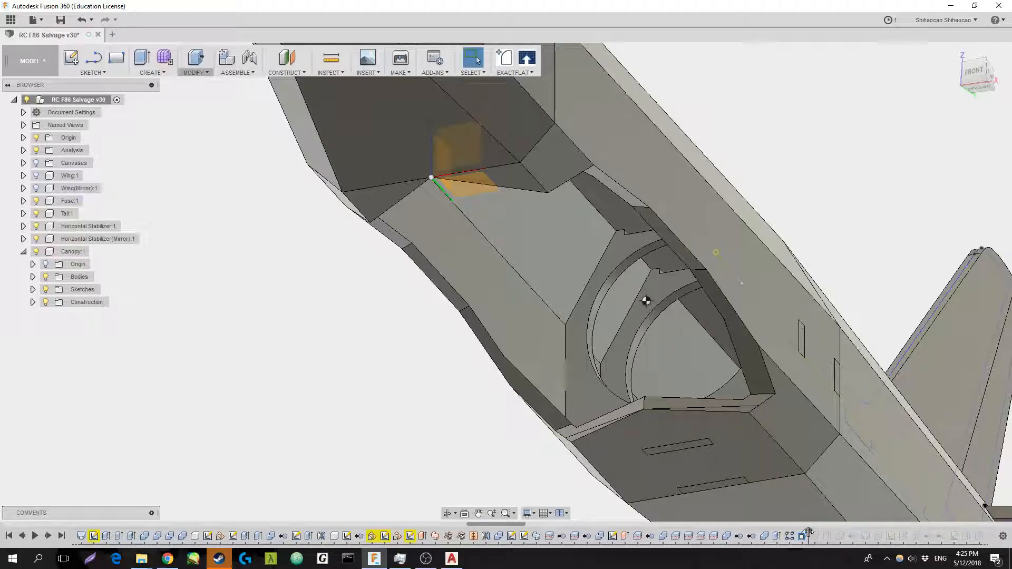
{"action": "mouse_move", "coordinate": [834, 535]}
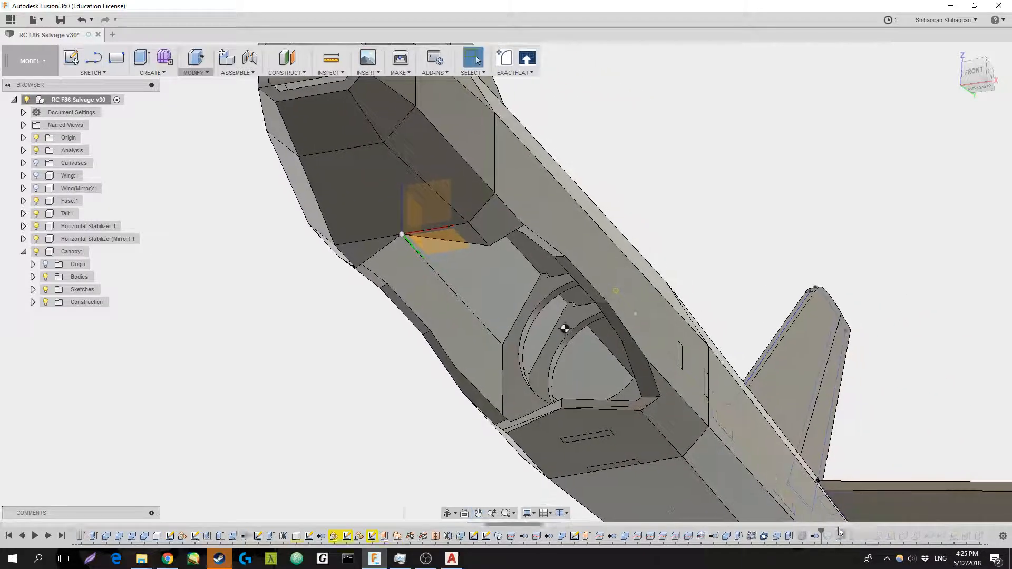
{"action": "left_click_drag", "start_coordinate": [565, 329], "coordinate": [548, 332]}
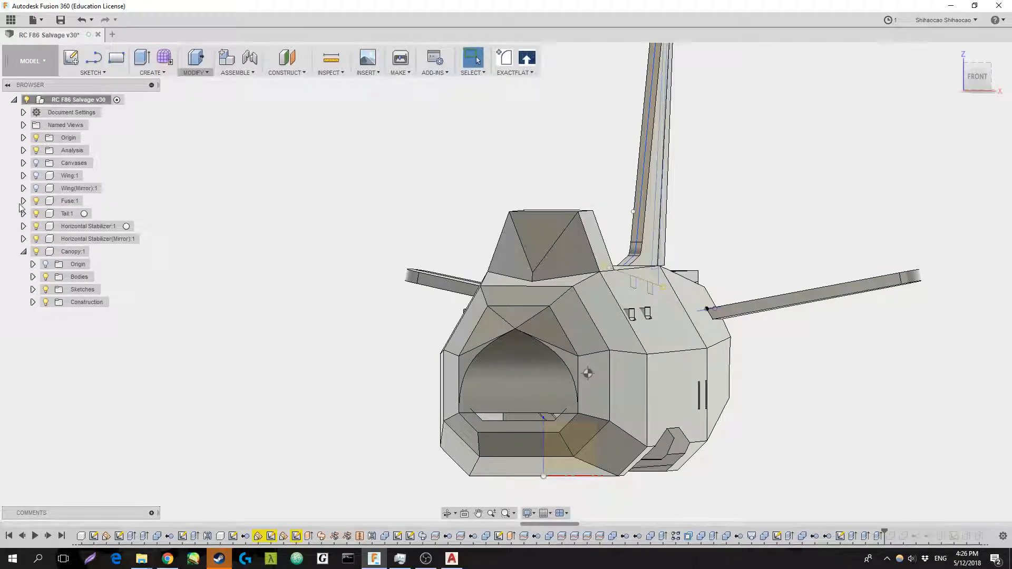
{"action": "left_click", "coordinate": [22, 201]}
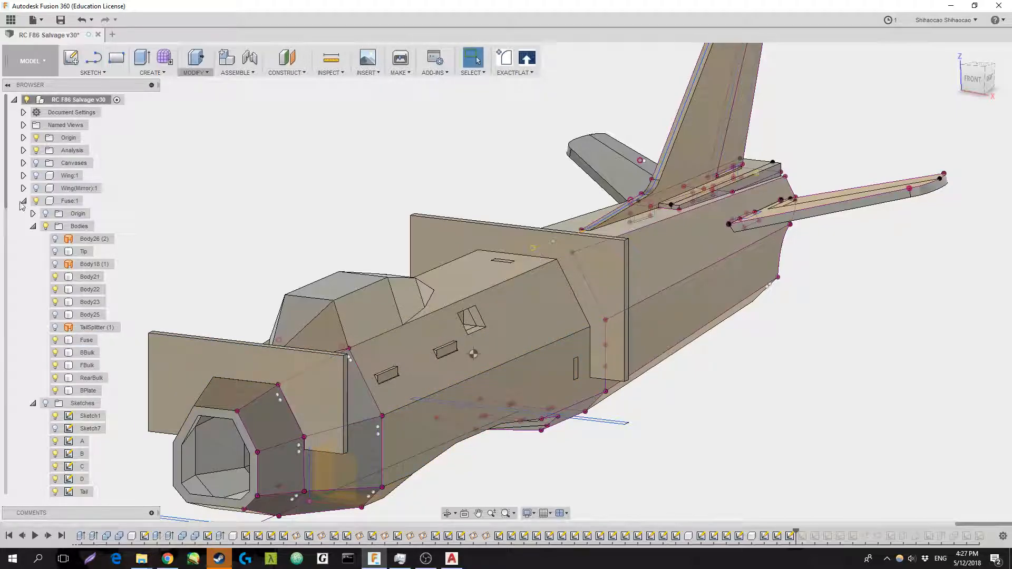
Collapse the fuselage contents and expand the FUSE DXF EXPORT:1 sketches (flat, TAILFLAT, TAILSIDE).
{"action": "left_click", "coordinate": [22, 200]}
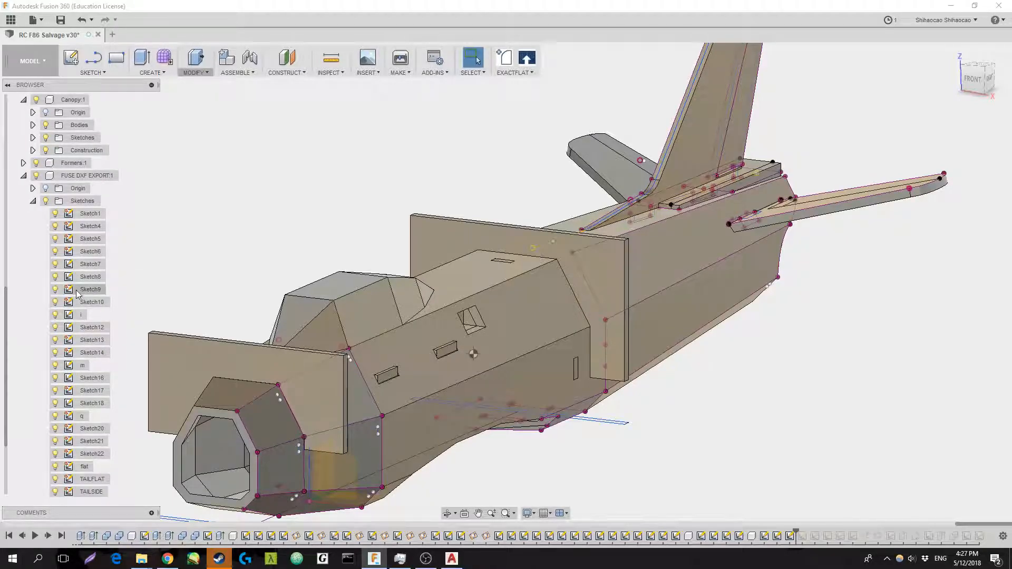
{"action": "left_click", "coordinate": [91, 289]}
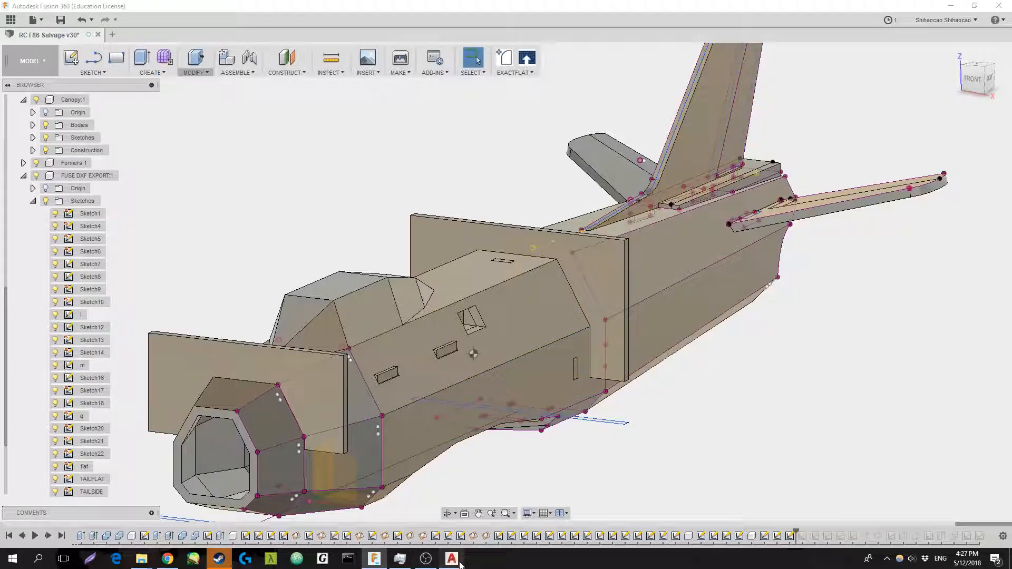
Review the F86.S1.dxf flattened-parts drawing in AutoCAD 2018, then return to Fusion 360.
{"action": "left_click", "coordinate": [450, 558]}
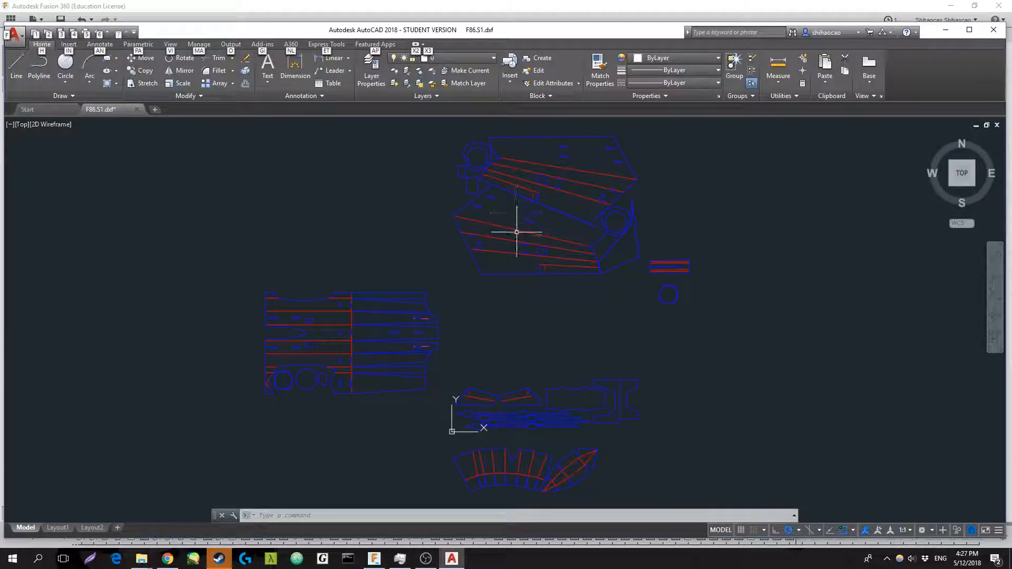
{"action": "left_click", "coordinate": [219, 558]}
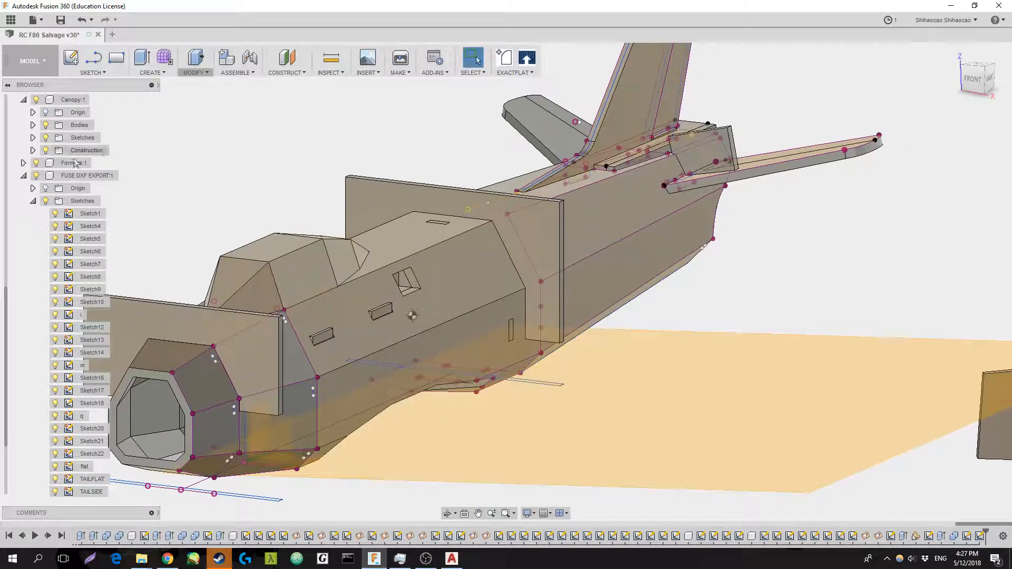
Collapse the Canopy and FUSE DXF EXPORT nodes to top-level components.
{"action": "left_click", "coordinate": [22, 99]}
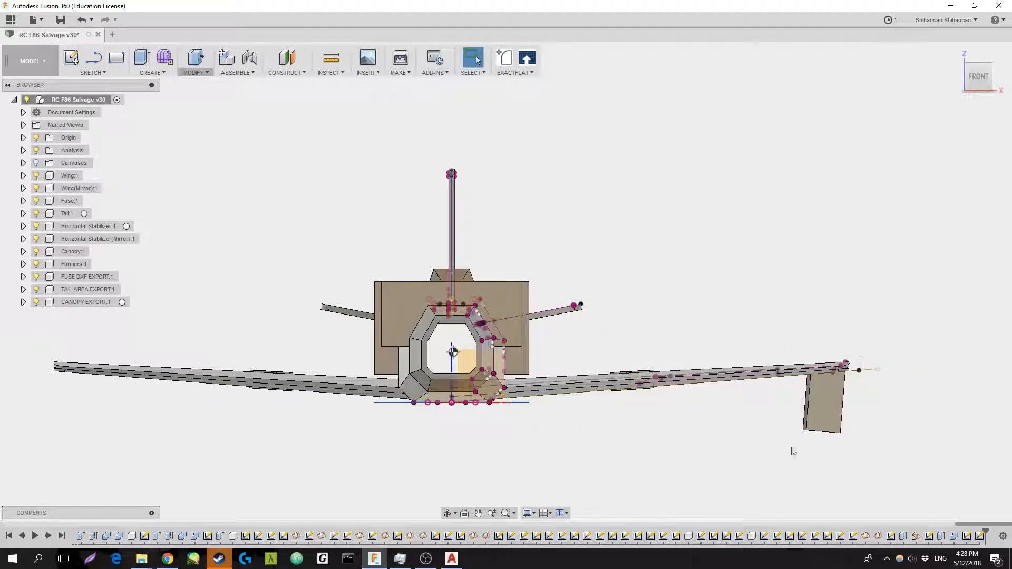
Orbit to an isometric view from above showing wings, fuselage and tail together.
{"action": "left_click", "coordinate": [824, 404]}
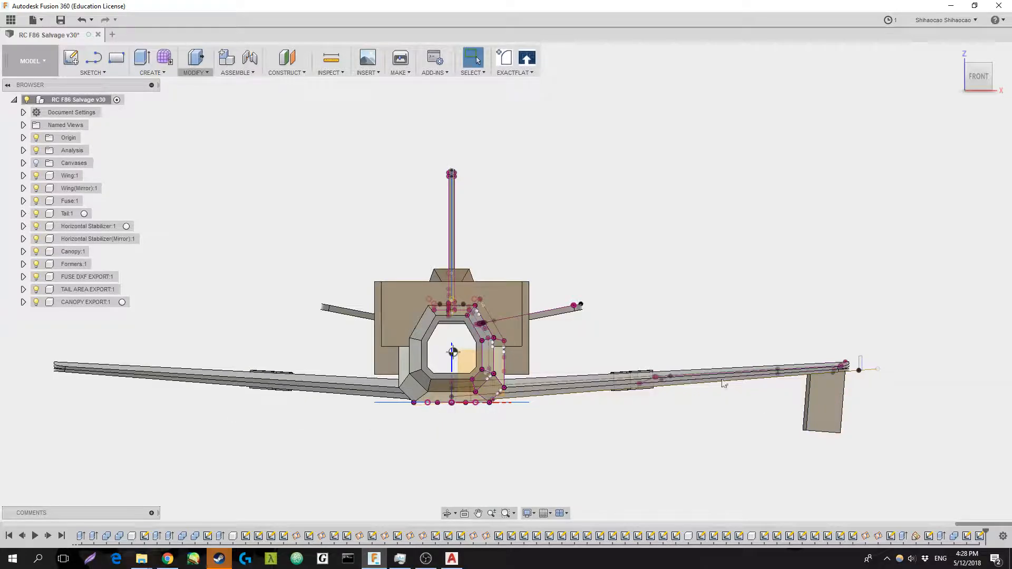
{"action": "left_click_drag", "start_coordinate": [452, 352], "coordinate": [593, 456]}
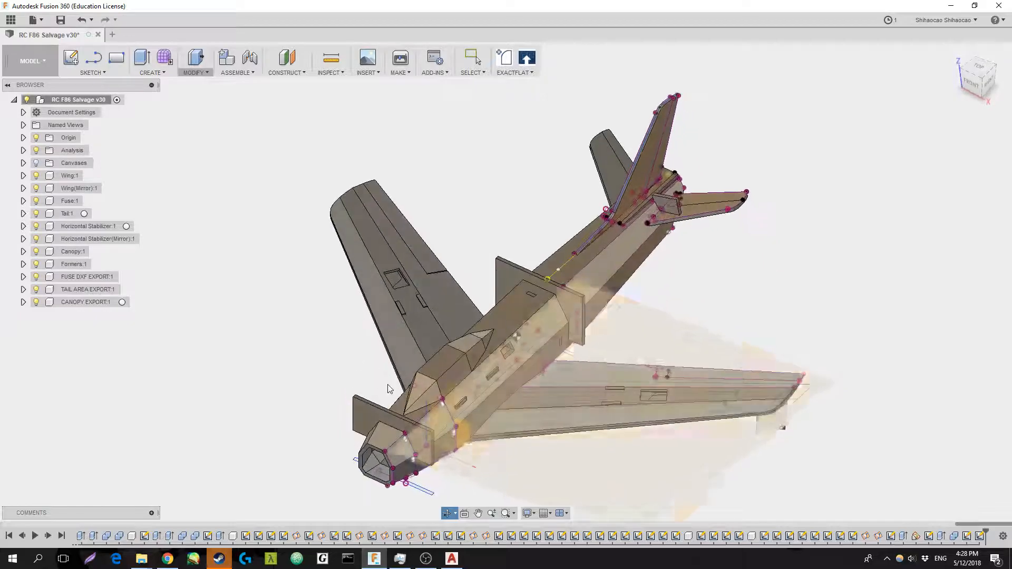
Show the user Parameters table (TailStep, HZD, EDF1, SparInner) via Modify > Change Parameters.
{"action": "left_click", "coordinate": [194, 61]}
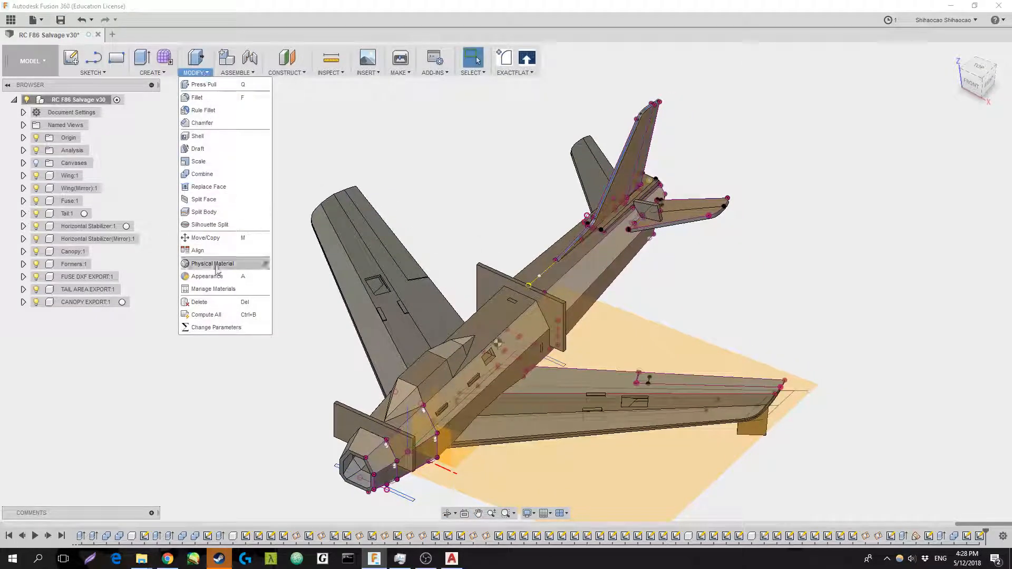
{"action": "left_click", "coordinate": [217, 327]}
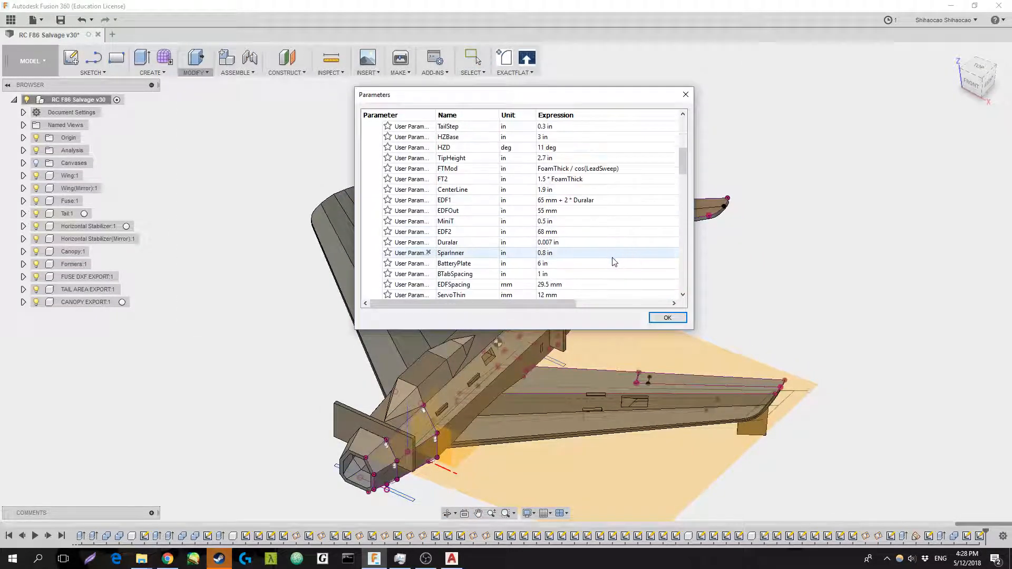